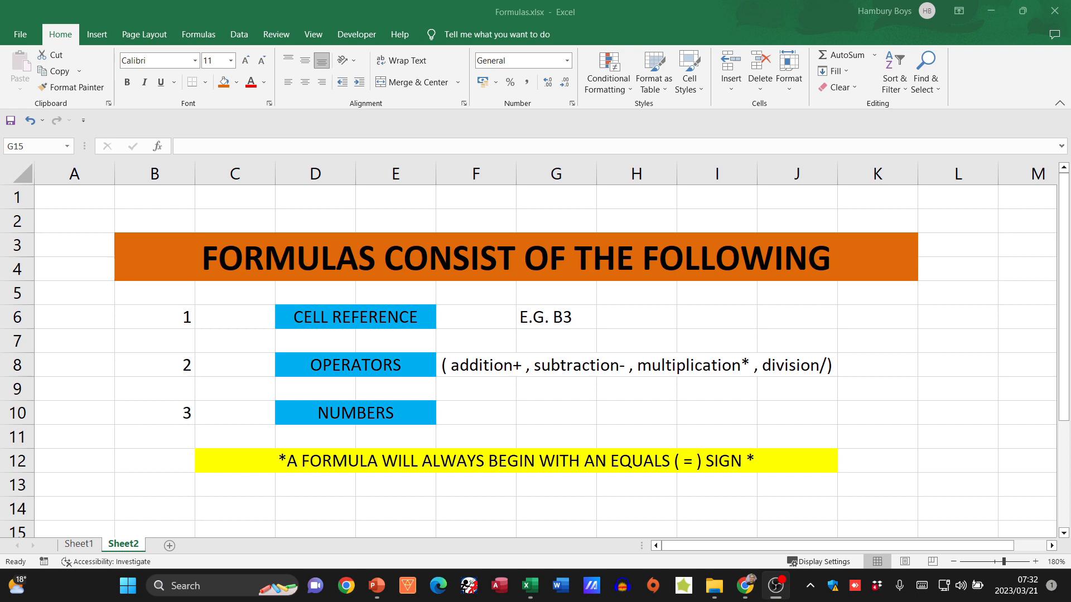
mouse_move(331, 318)
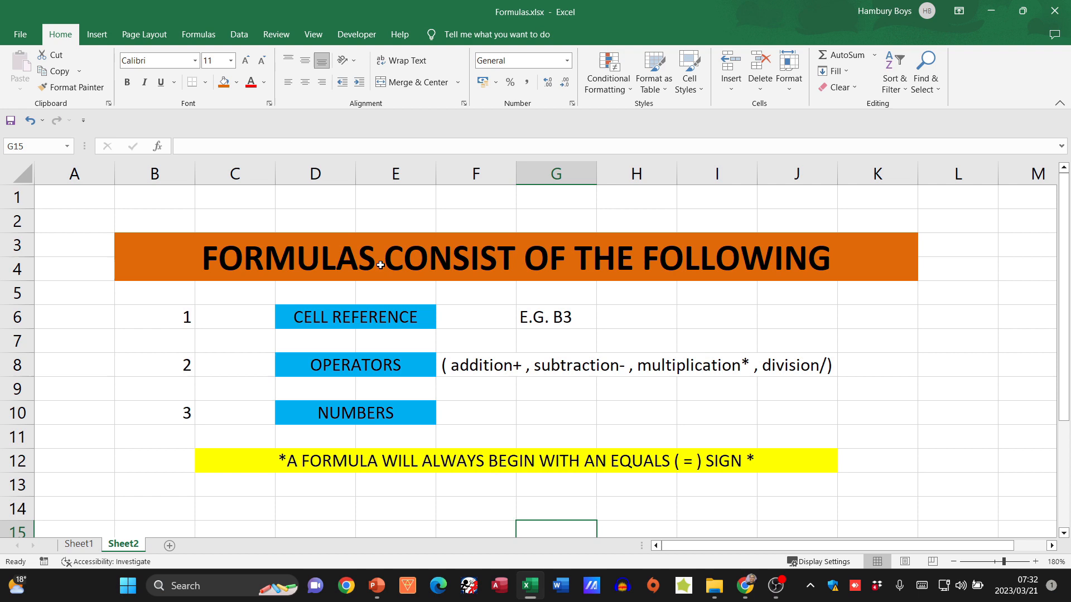
Review the cell reference, numbers and operators headings with the operator list.
left_click(354, 316)
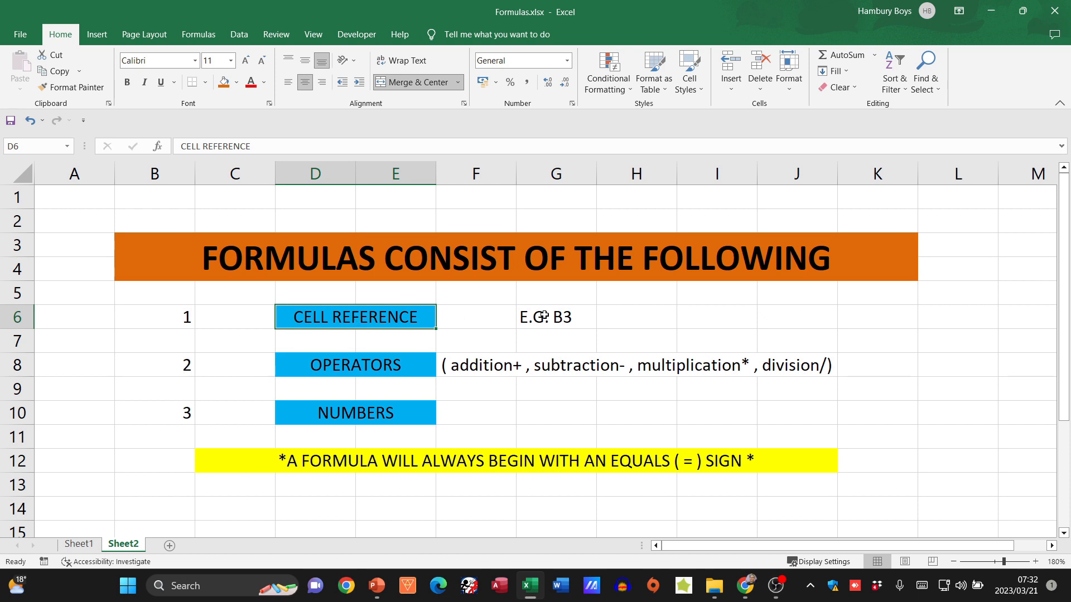
left_click(354, 413)
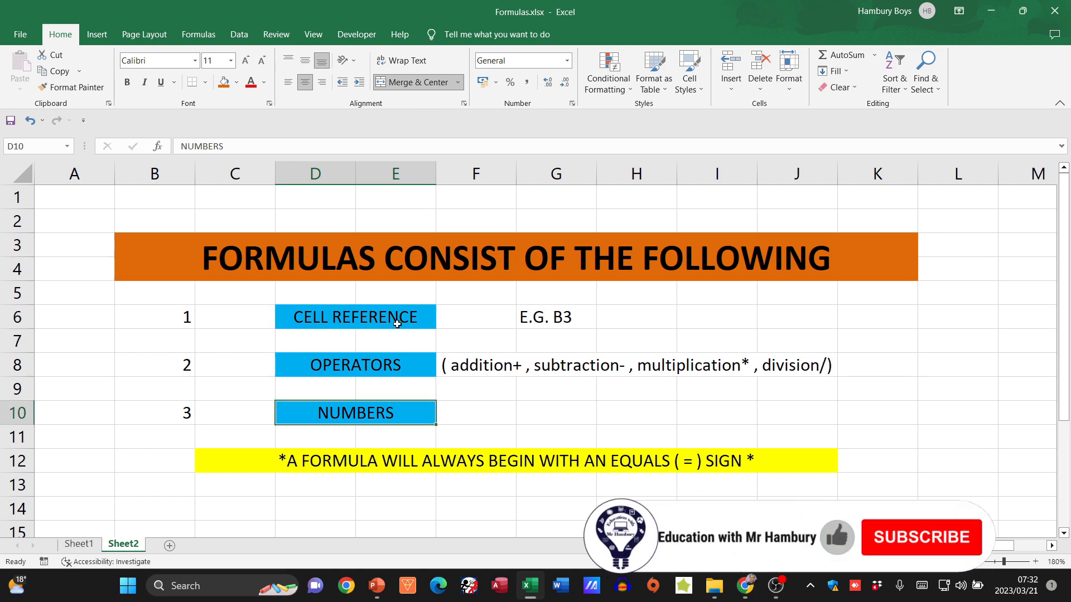
left_click(355, 365)
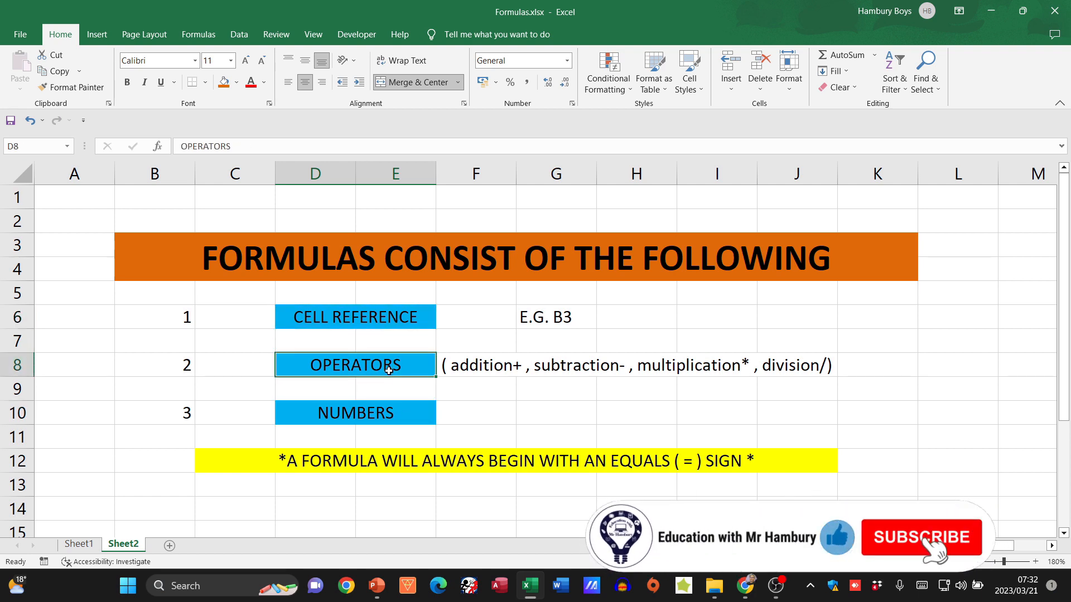
left_click(921, 538)
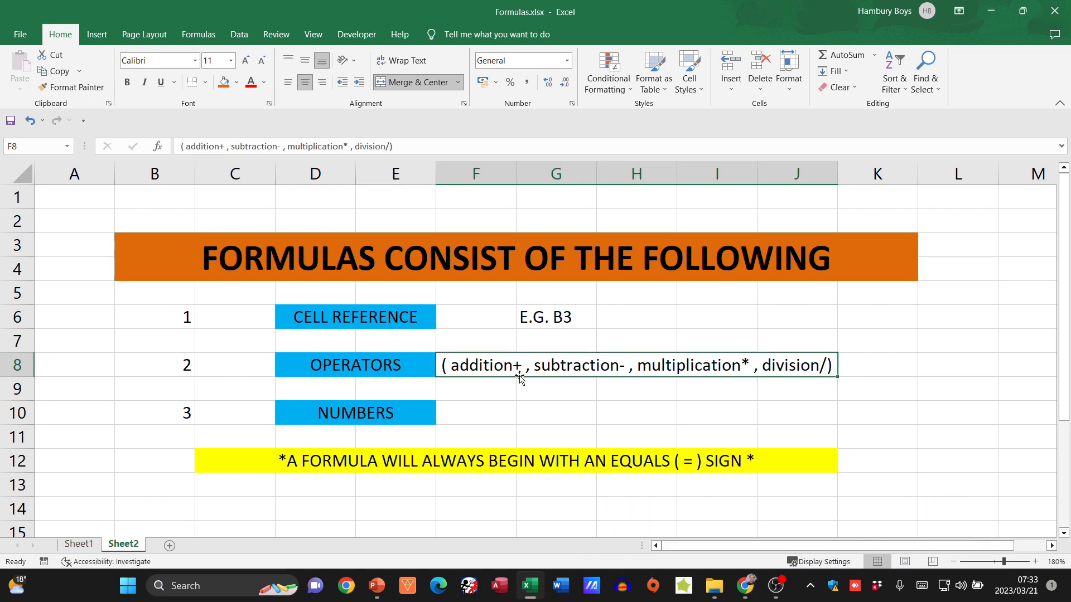
mouse_move(622, 379)
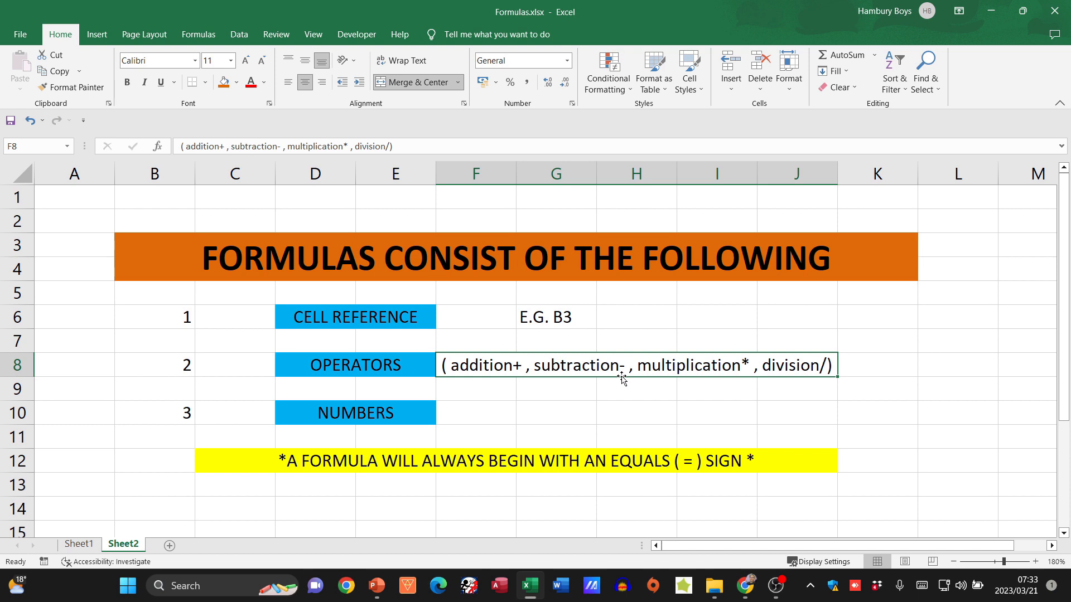
mouse_move(743, 369)
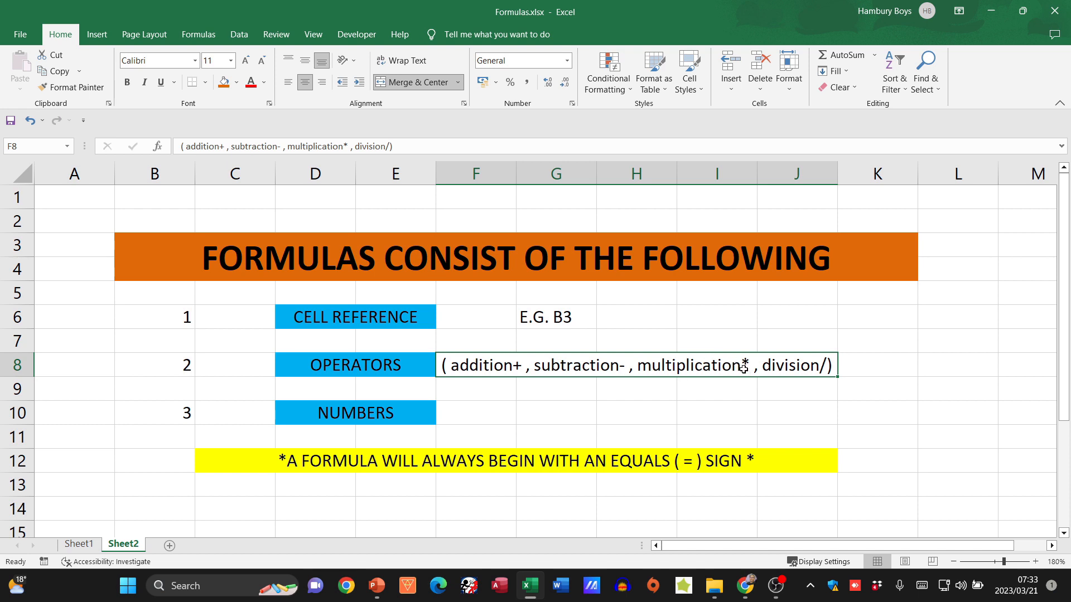
mouse_move(826, 379)
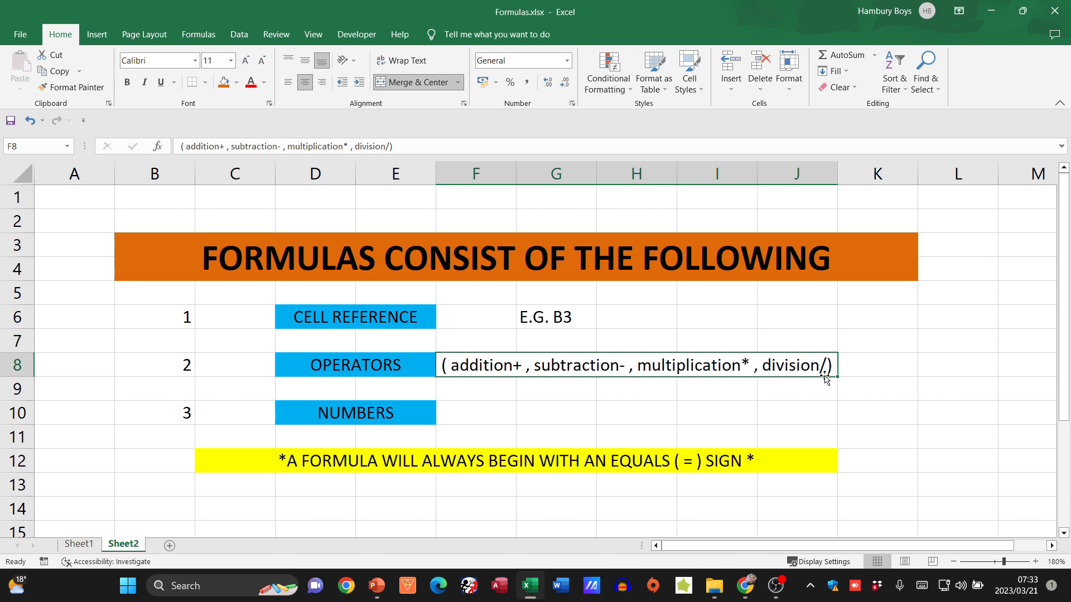
mouse_move(608, 474)
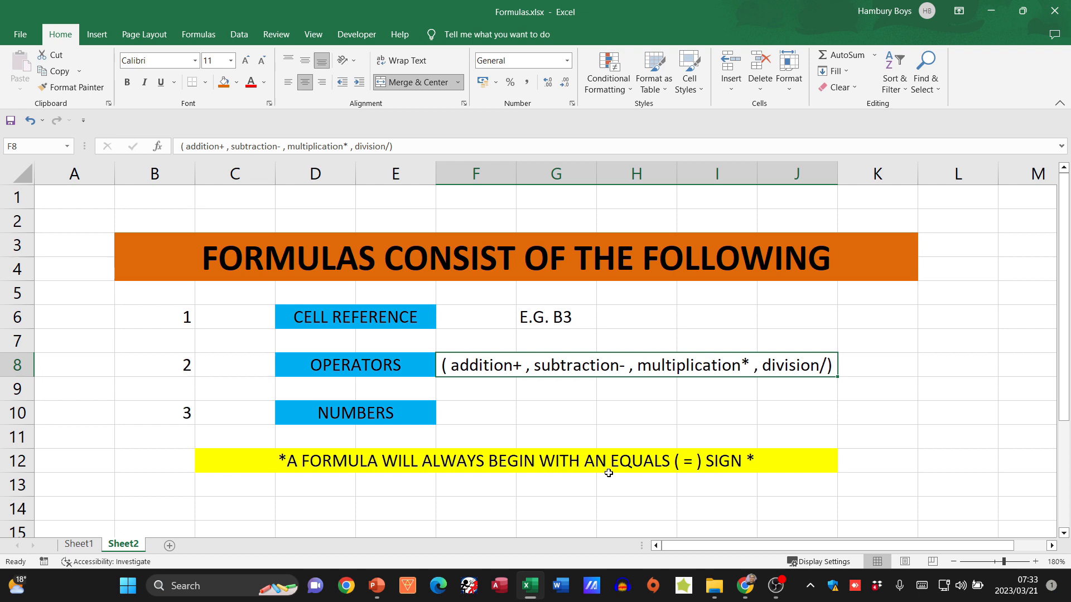
mouse_move(622, 475)
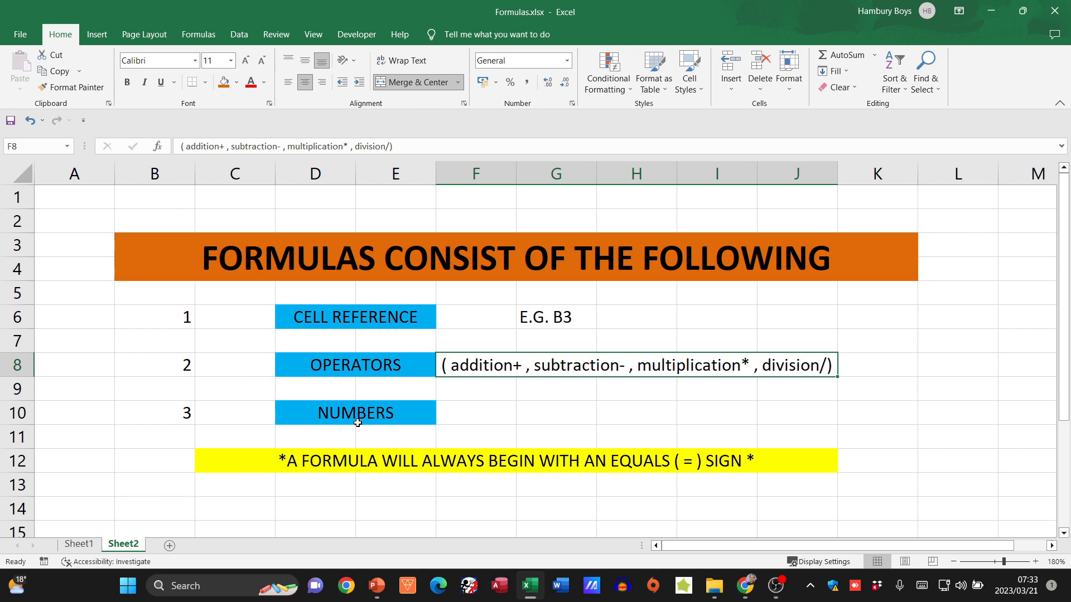
mouse_move(369, 413)
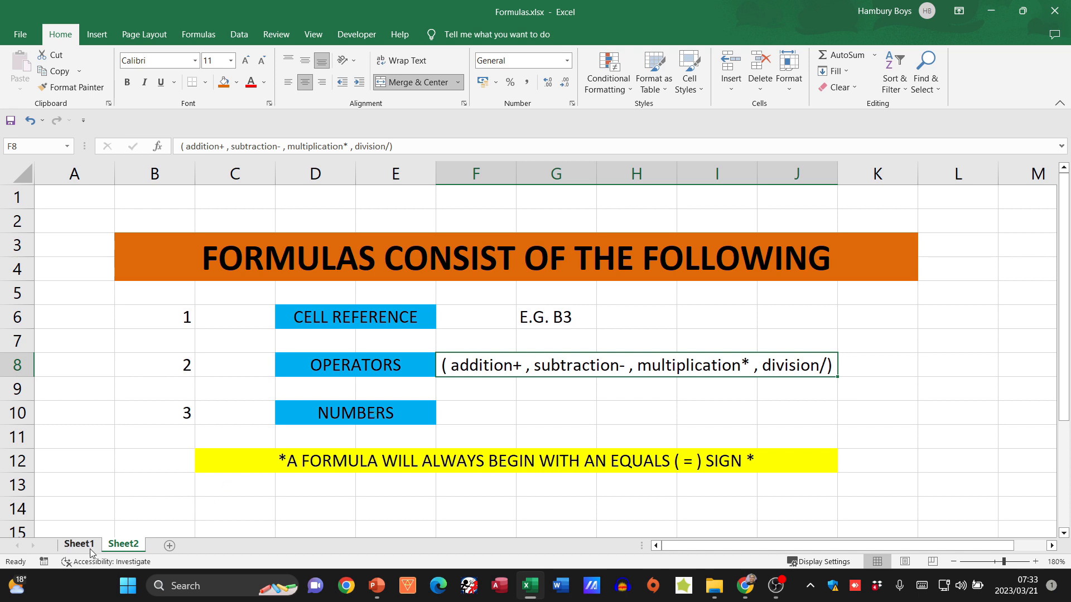
Show Sheet1 and walk the chicken pie row: item, R 16,95 price, 12 items, Total amount cell.
left_click(78, 544)
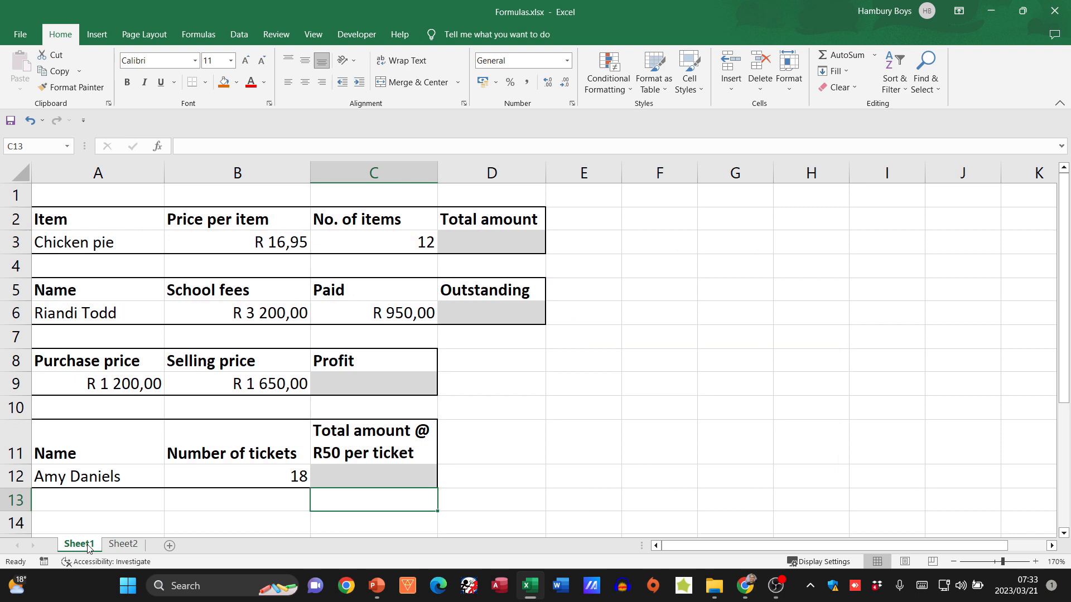
mouse_move(480, 326)
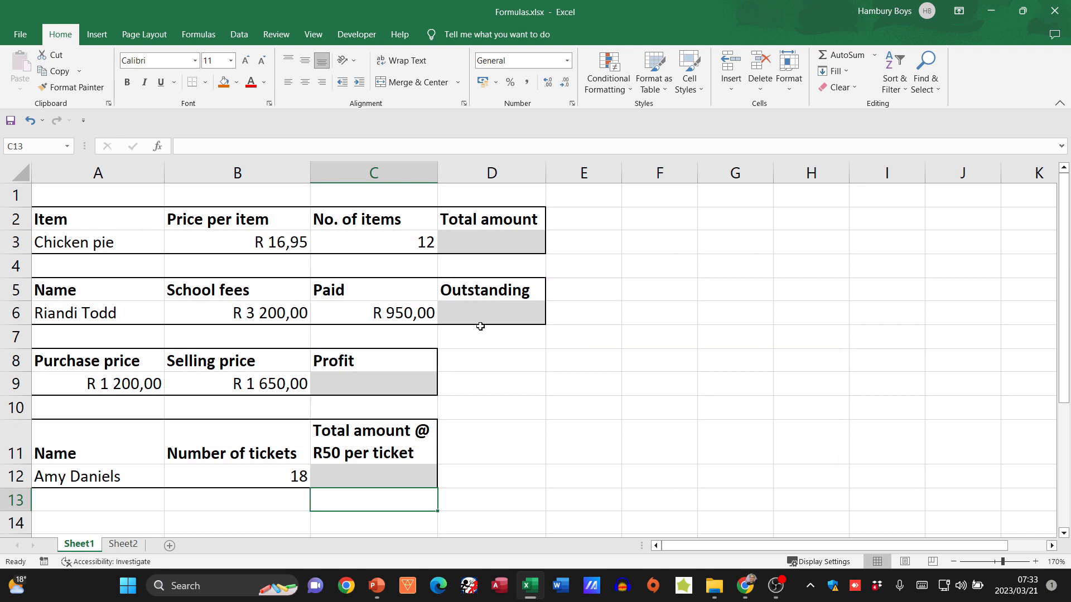
left_click(98, 242)
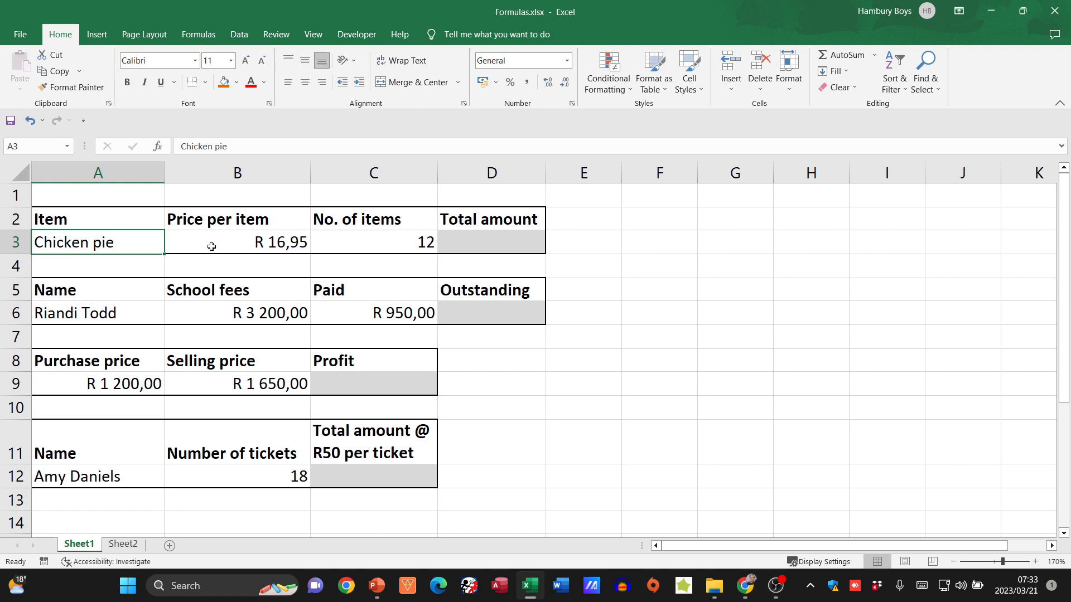
left_click(236, 243)
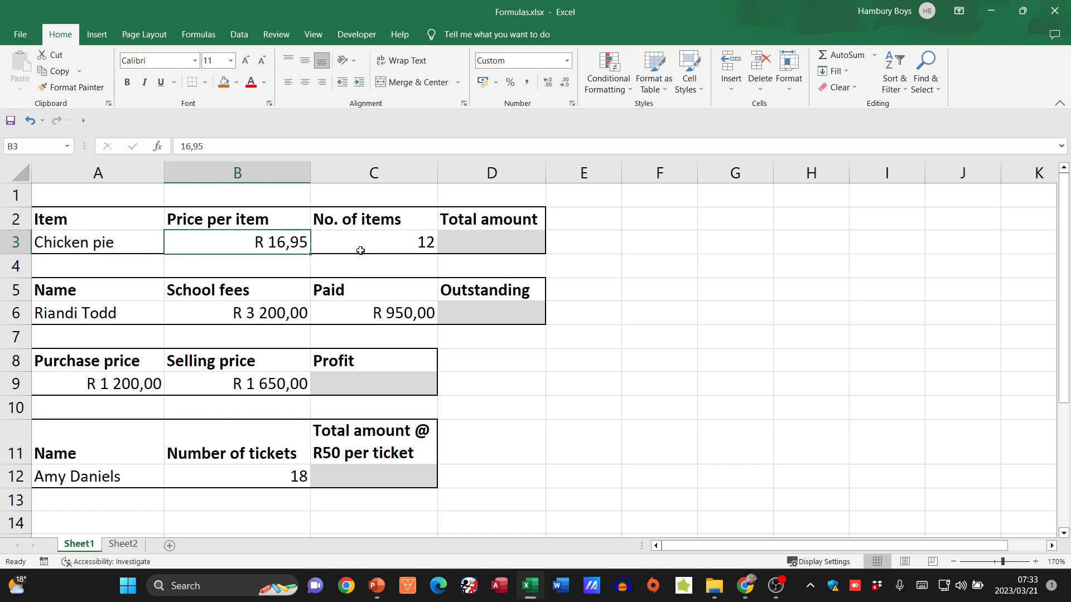
left_click(372, 243)
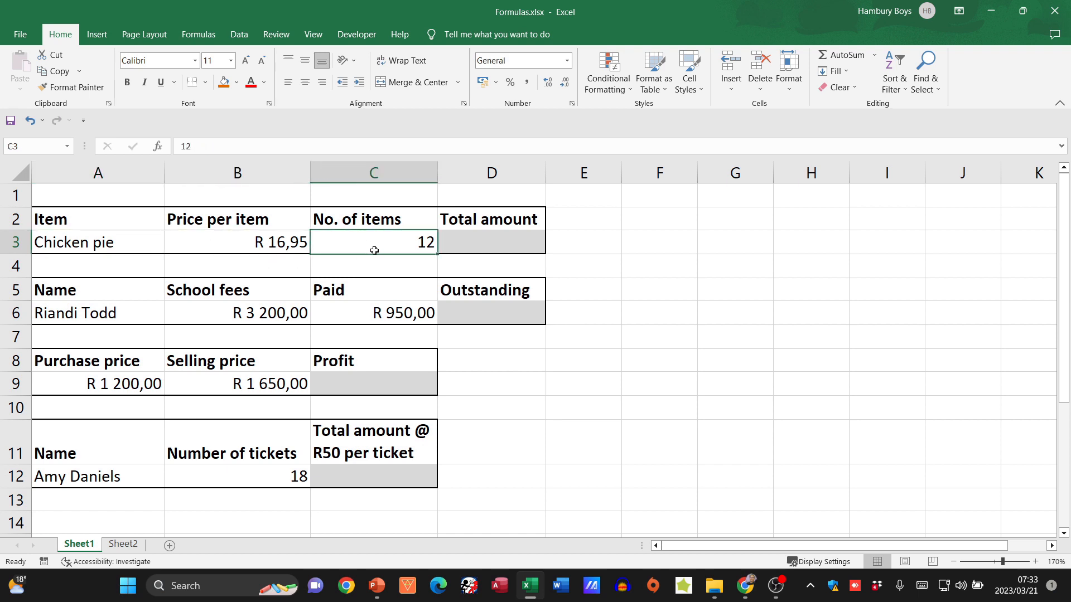
left_click(491, 241)
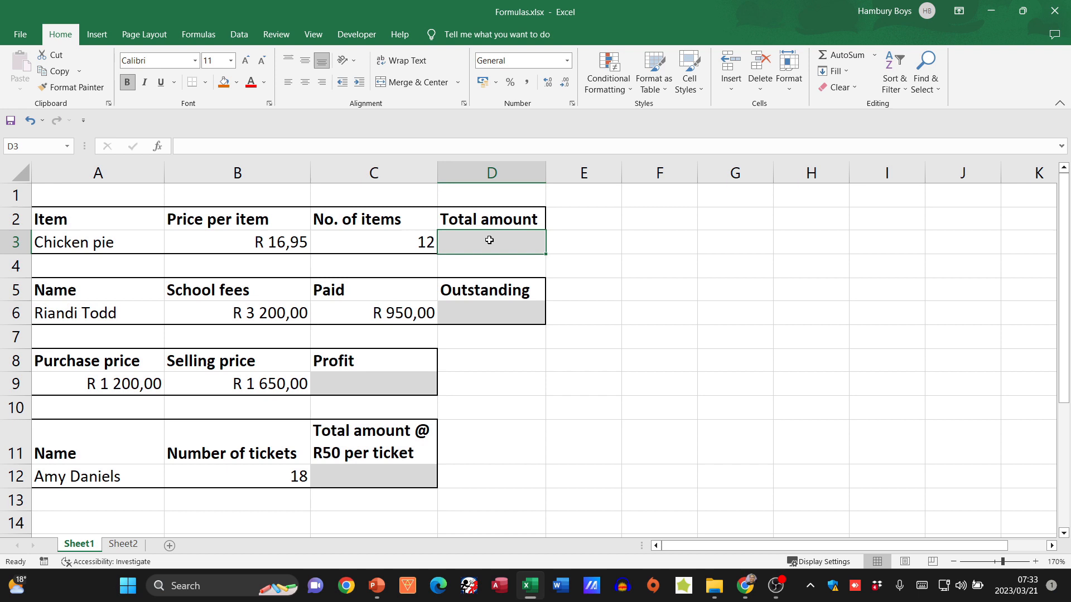
mouse_move(245, 235)
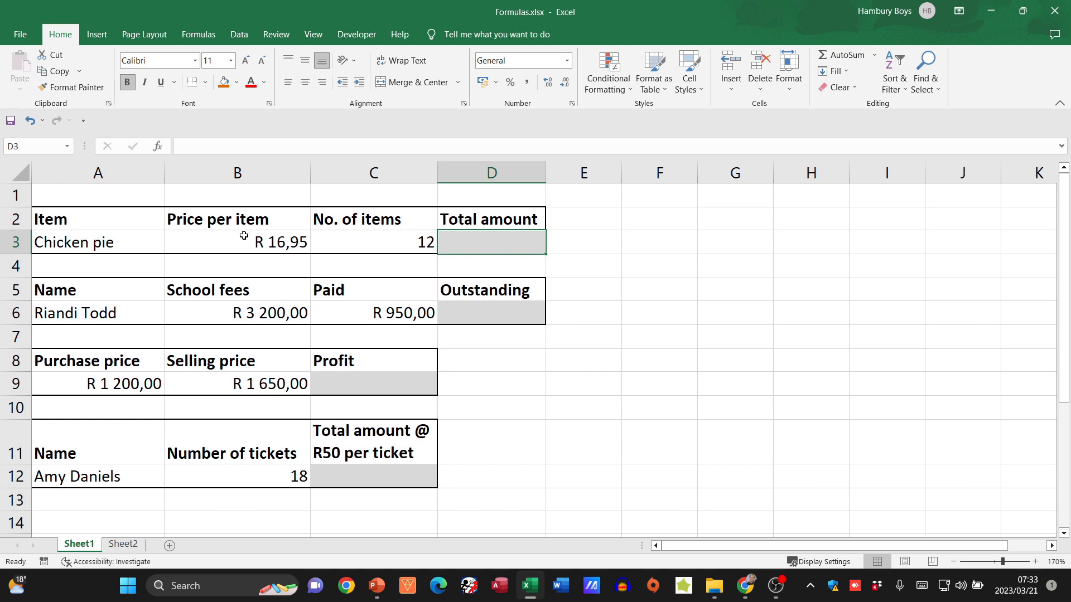
mouse_move(351, 237)
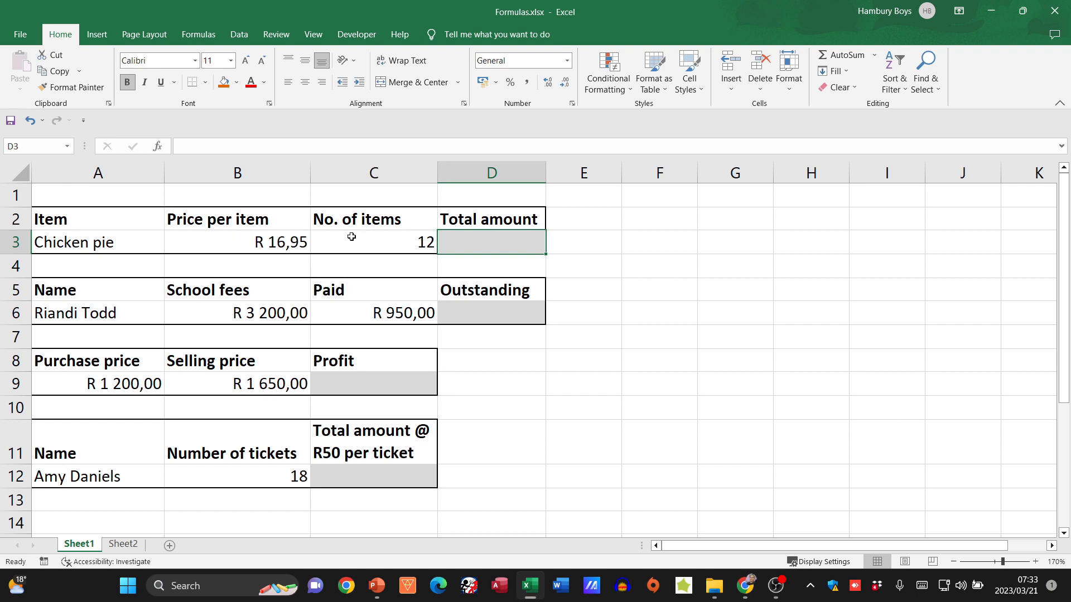
Enter =C3*B3 in the chicken pie Total amount, giving R203,40.
type("=")
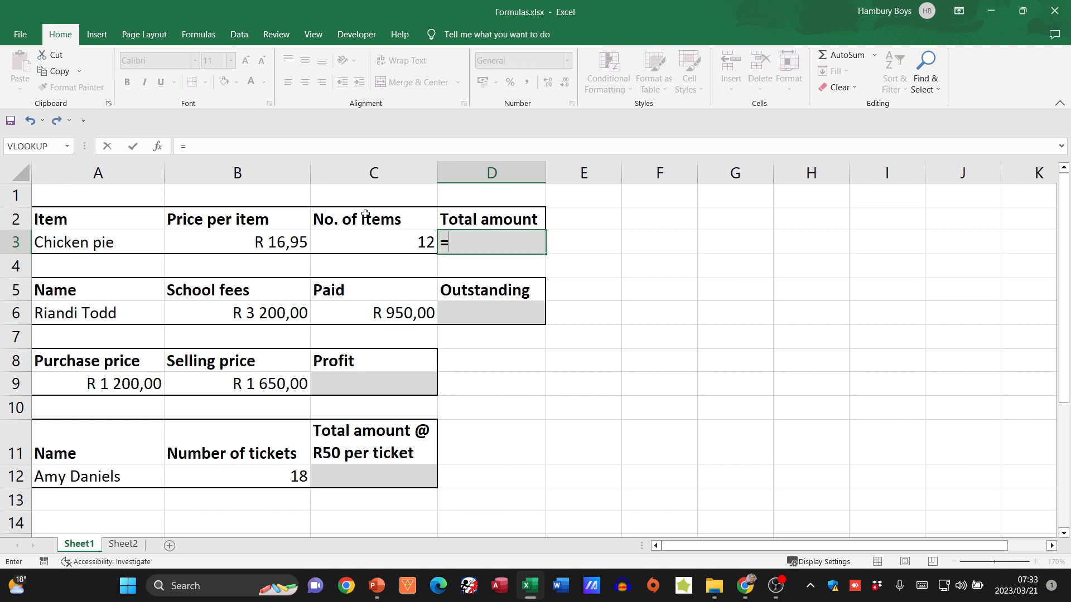
left_click(373, 242)
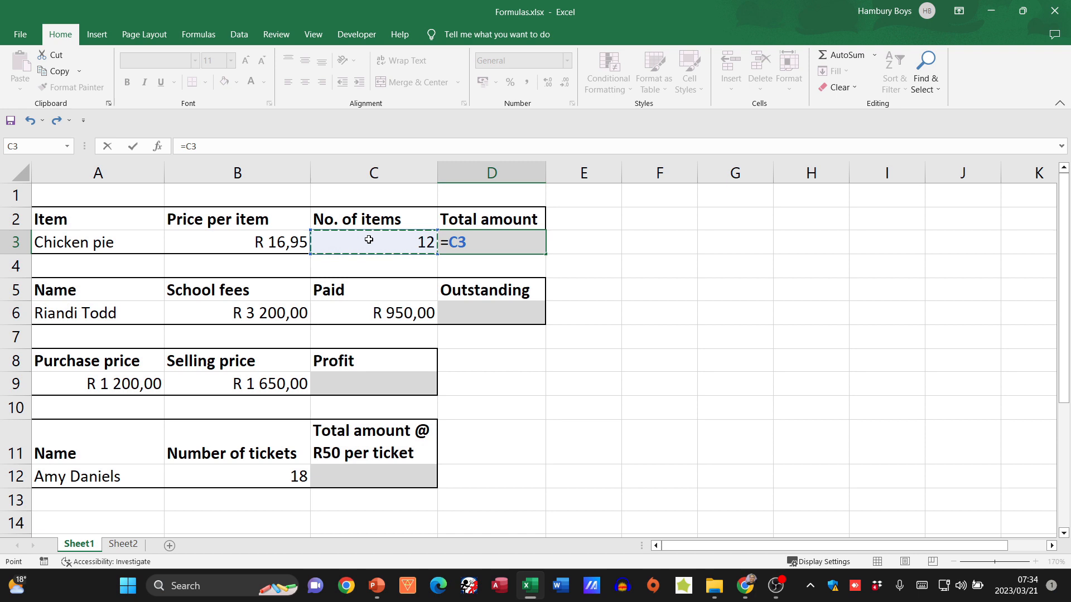
type("*")
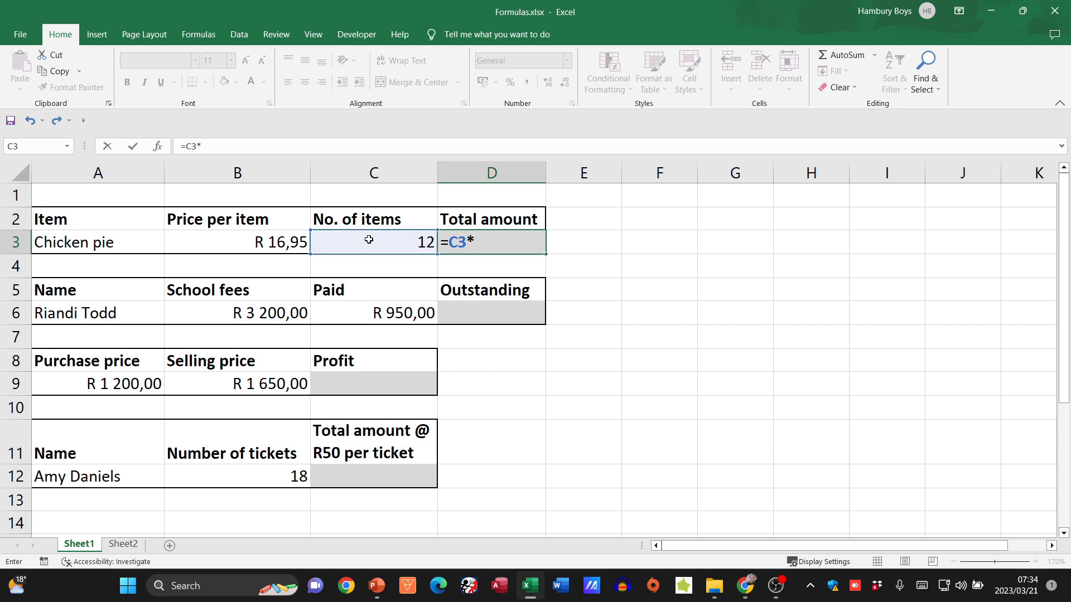
mouse_move(255, 242)
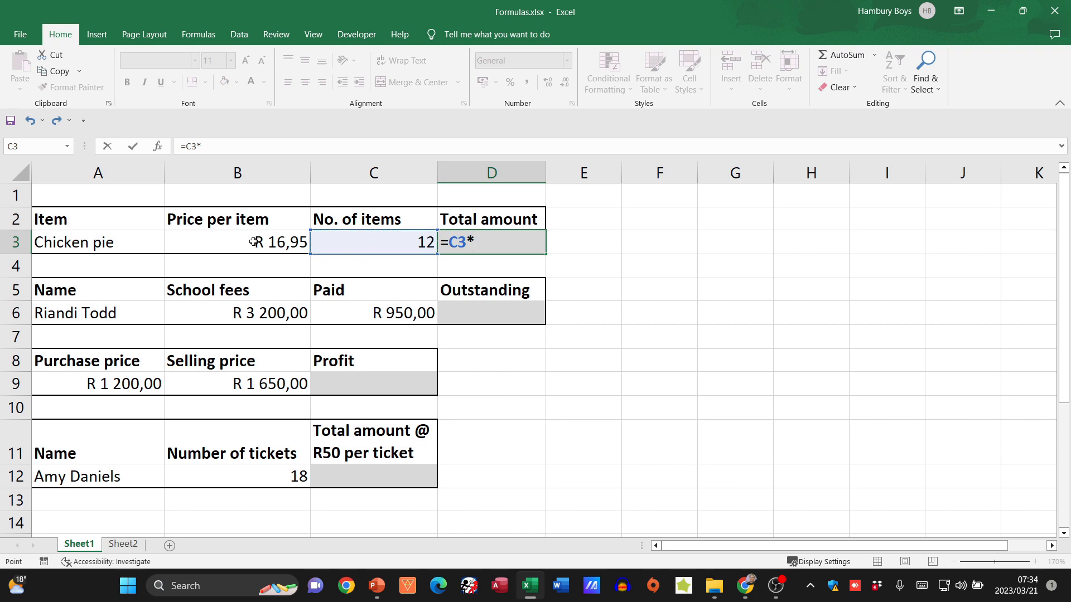
left_click(237, 242)
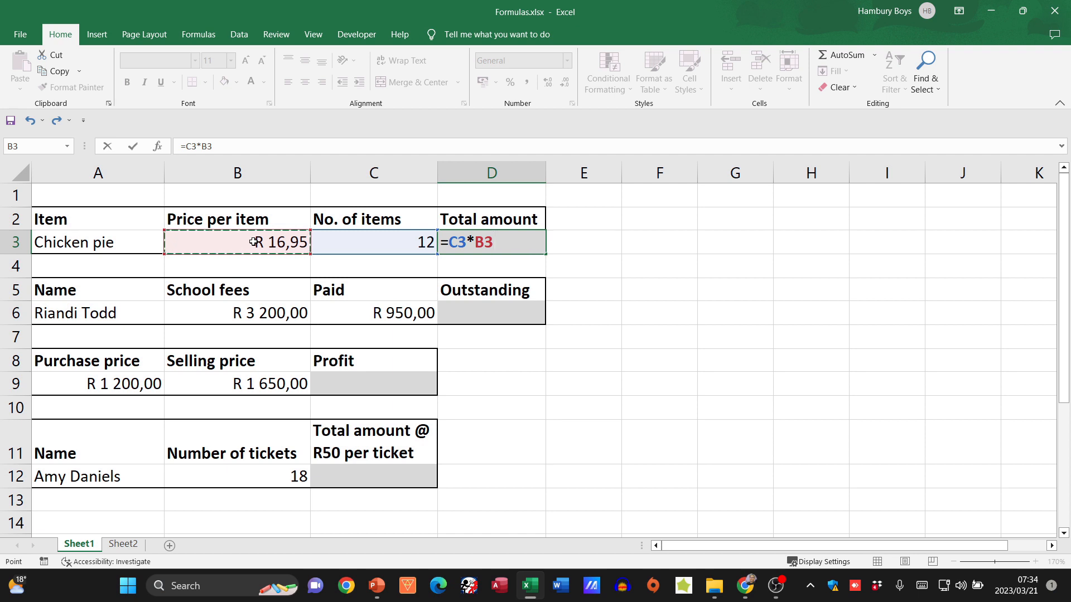
key("Return")
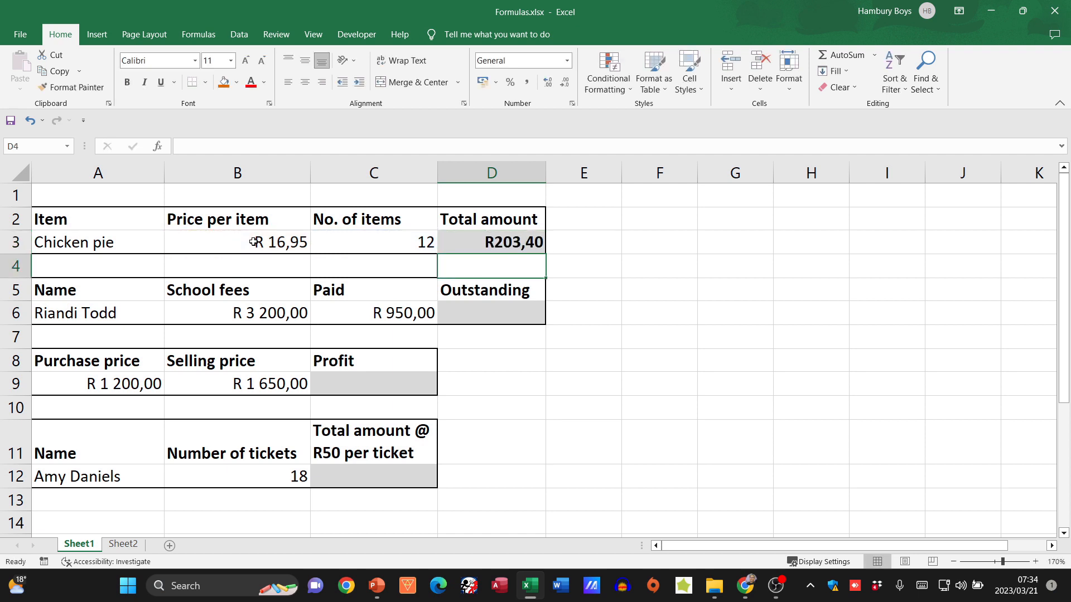
mouse_move(560, 242)
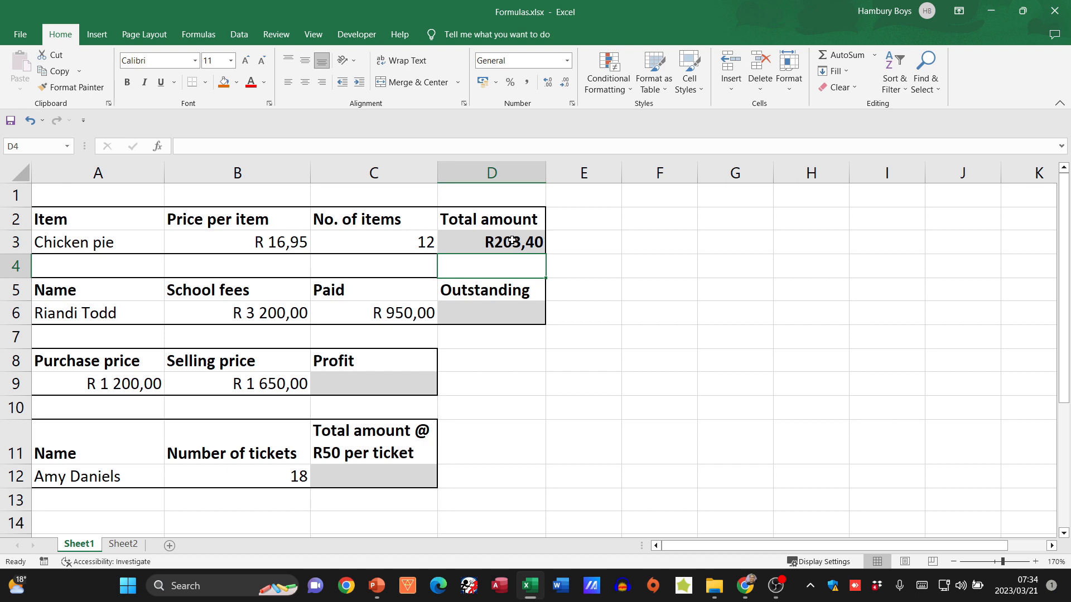
double_click(491, 243)
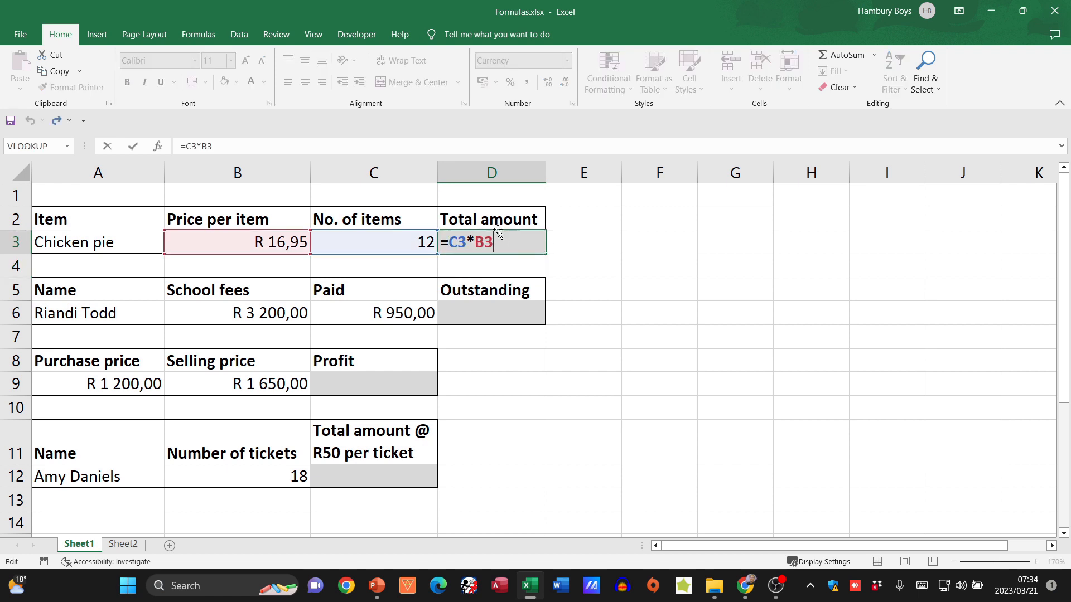
mouse_move(479, 257)
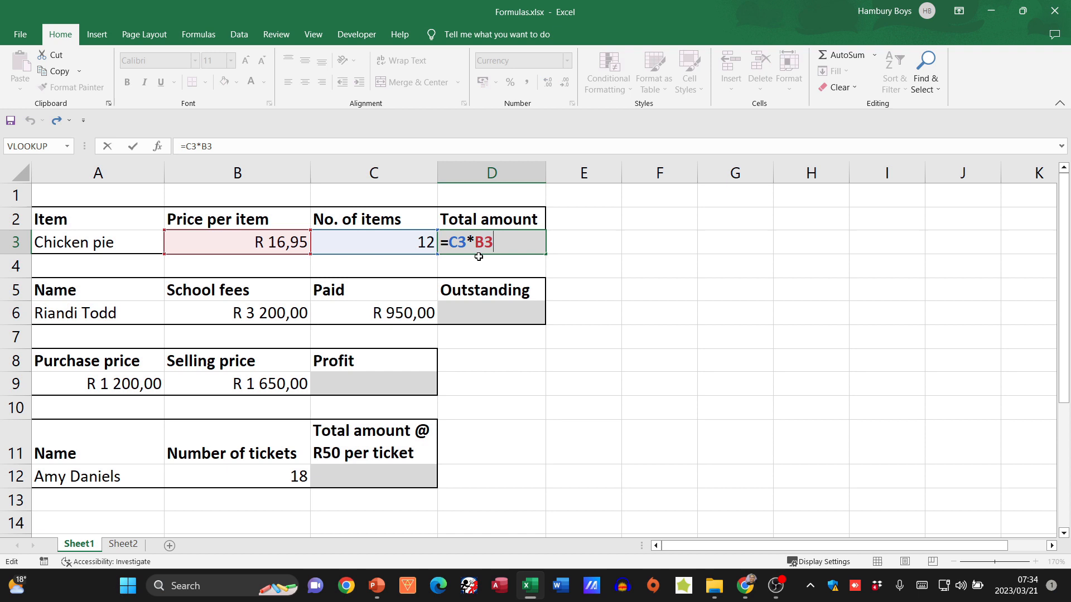
mouse_move(195, 124)
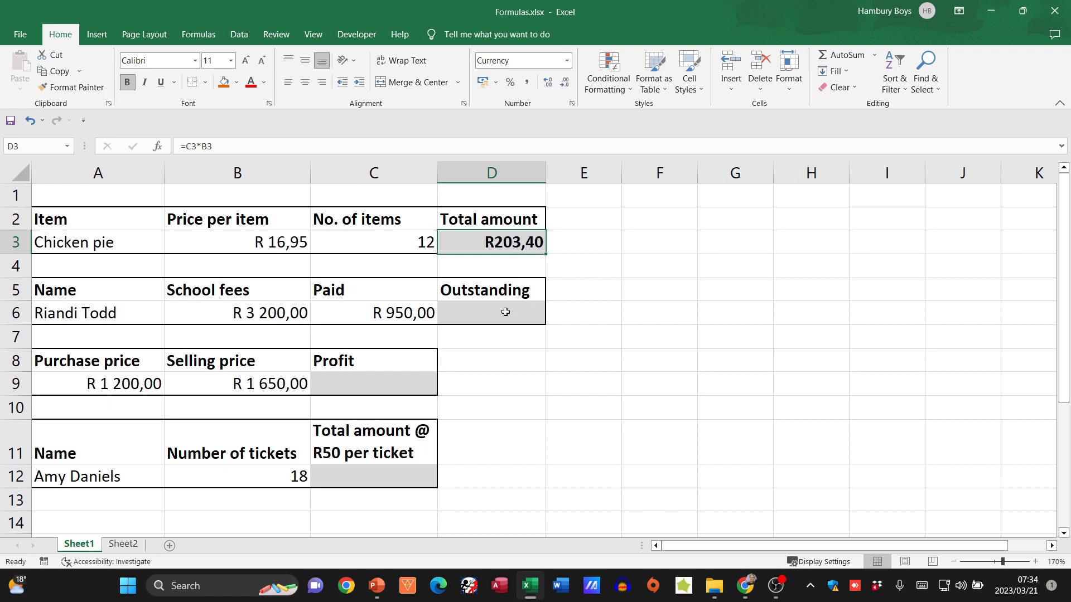
left_click(491, 312)
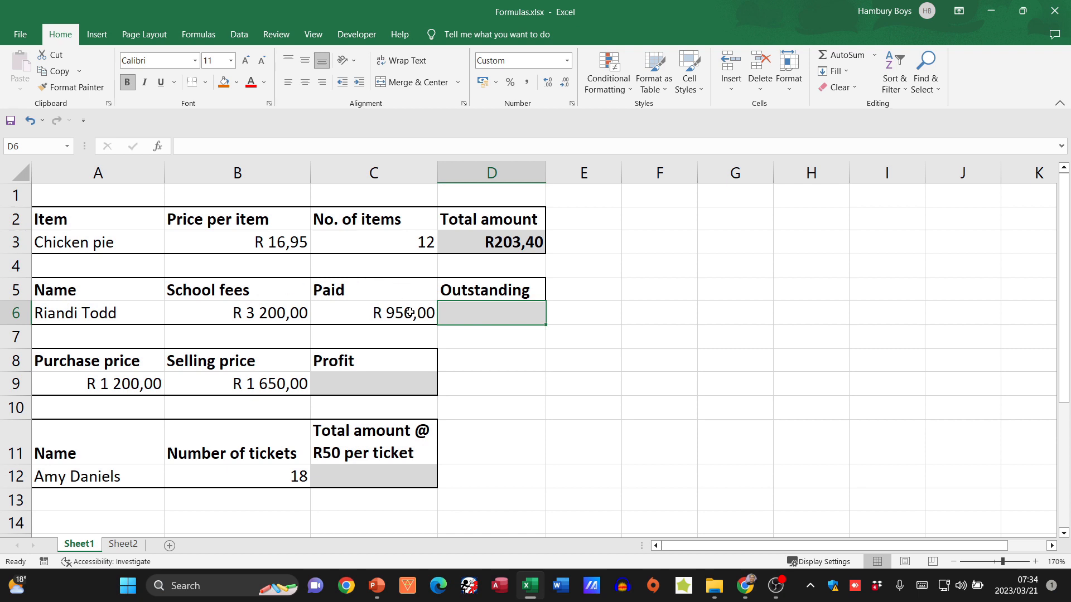
mouse_move(481, 313)
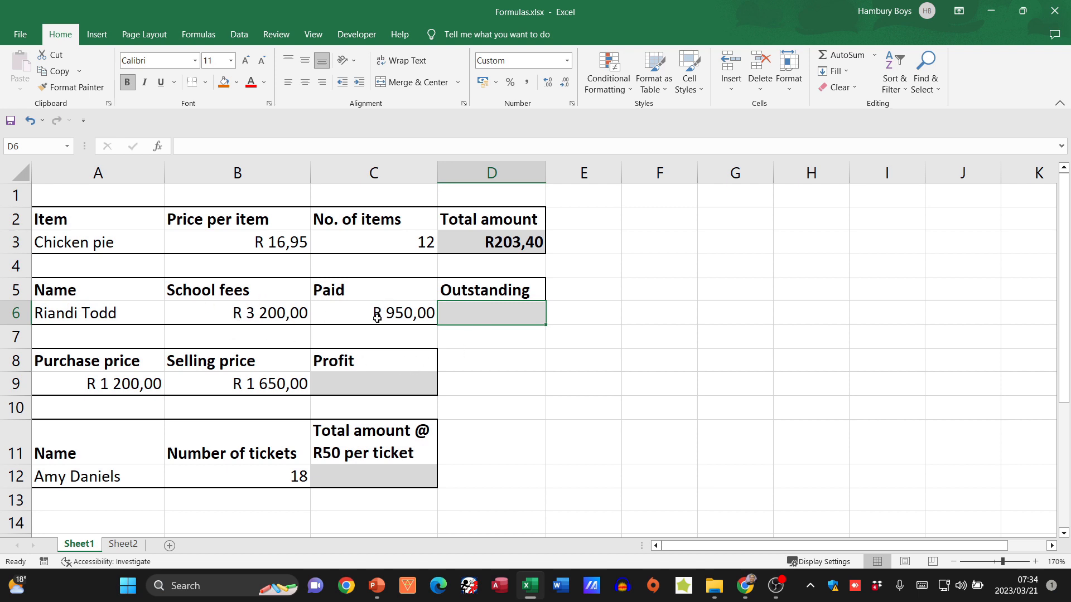
type("=")
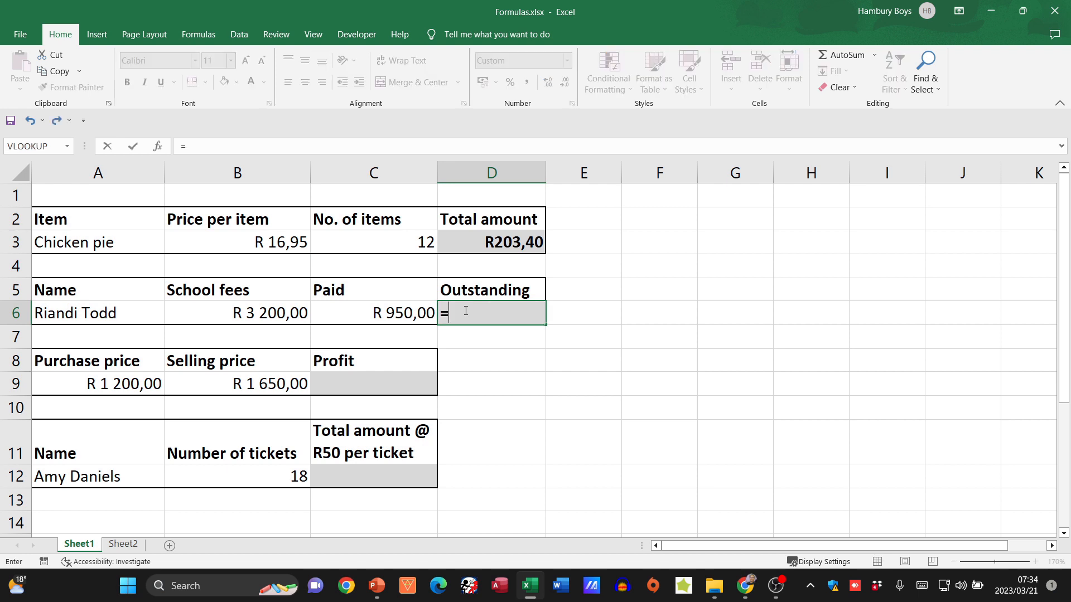
left_click(236, 312)
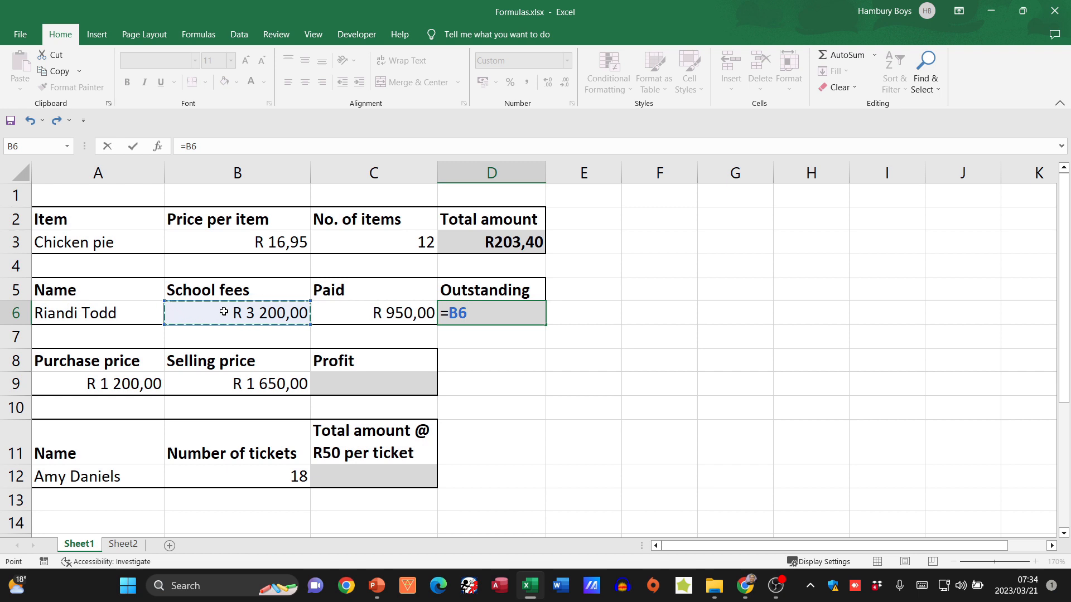
type("-")
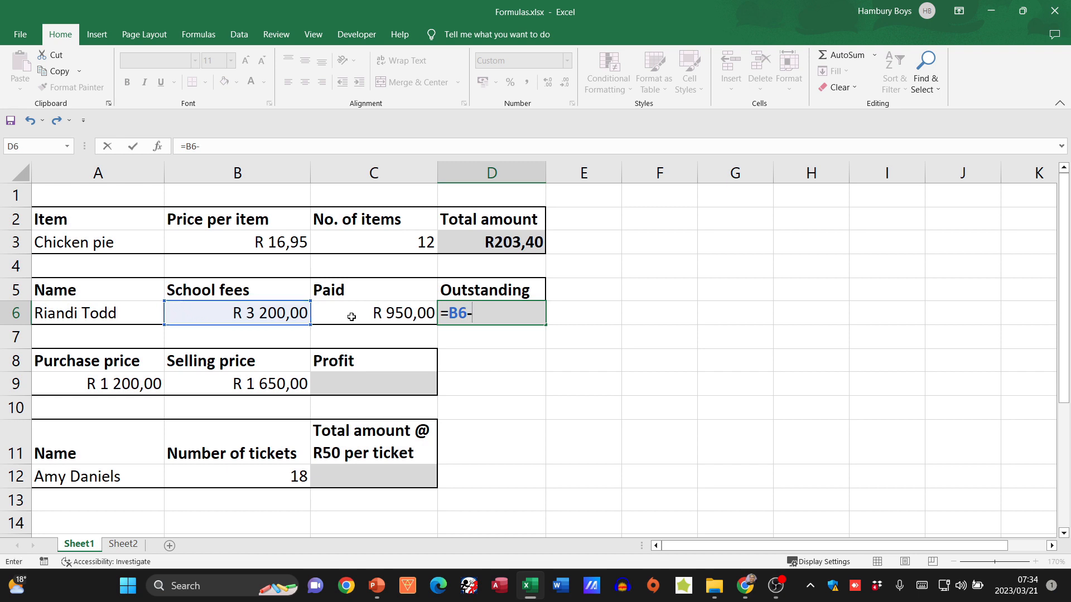
left_click(373, 313)
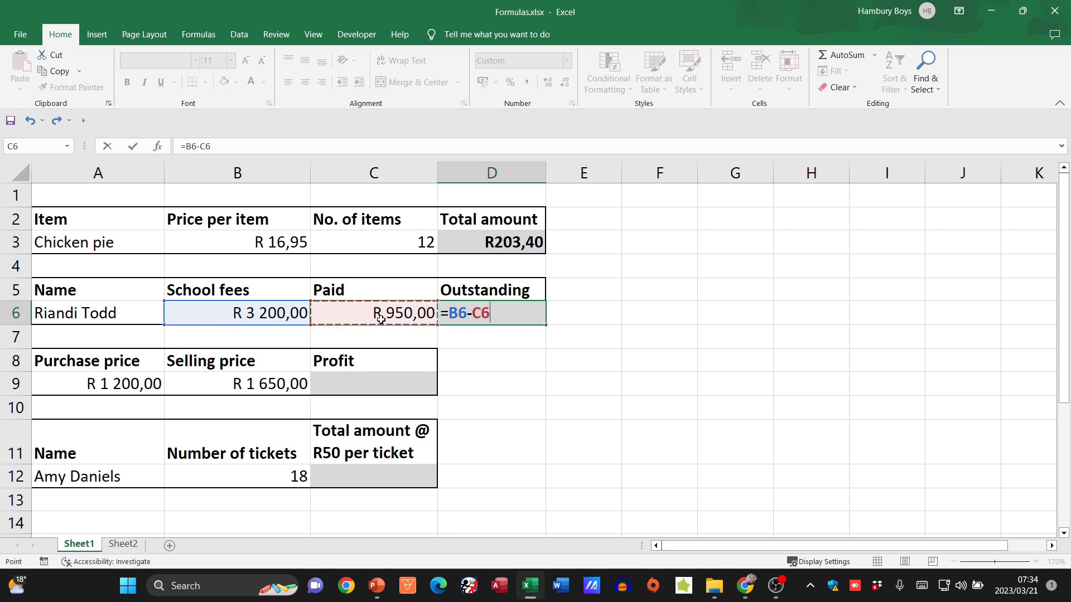
key("Return")
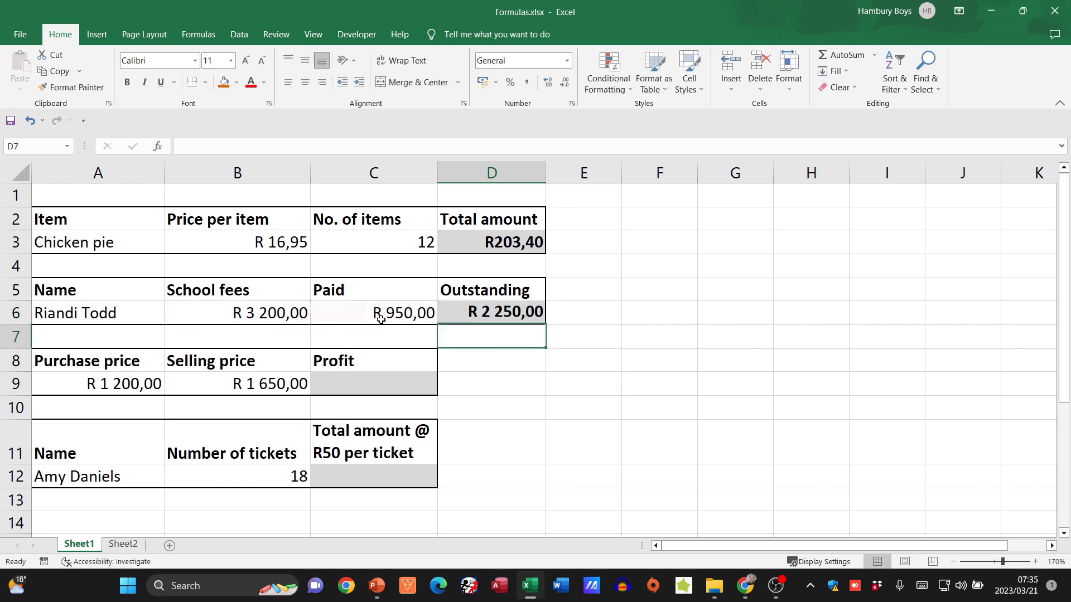
mouse_move(522, 324)
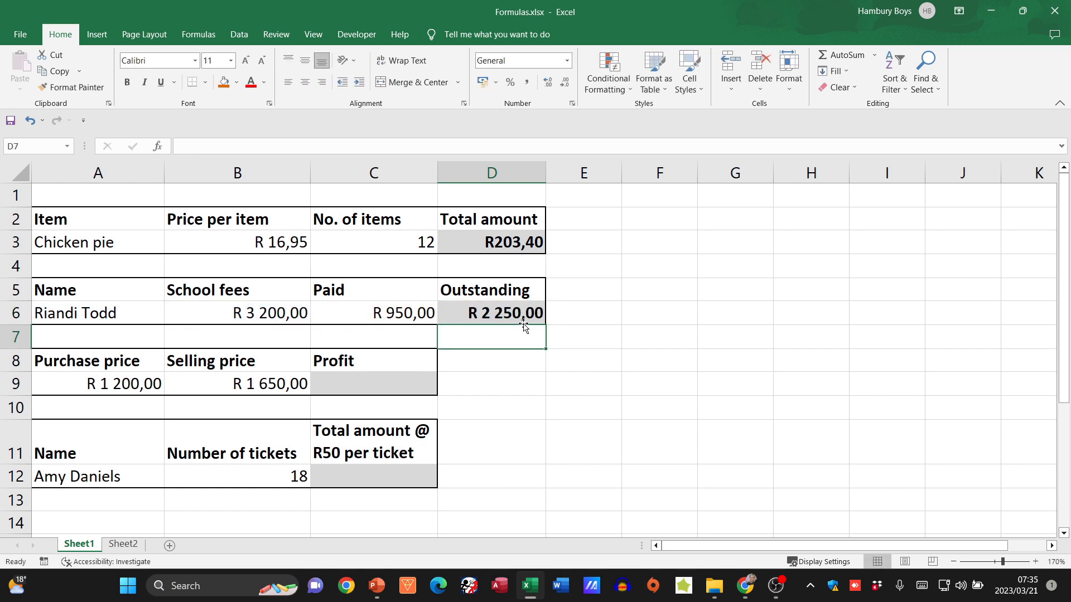
mouse_move(561, 308)
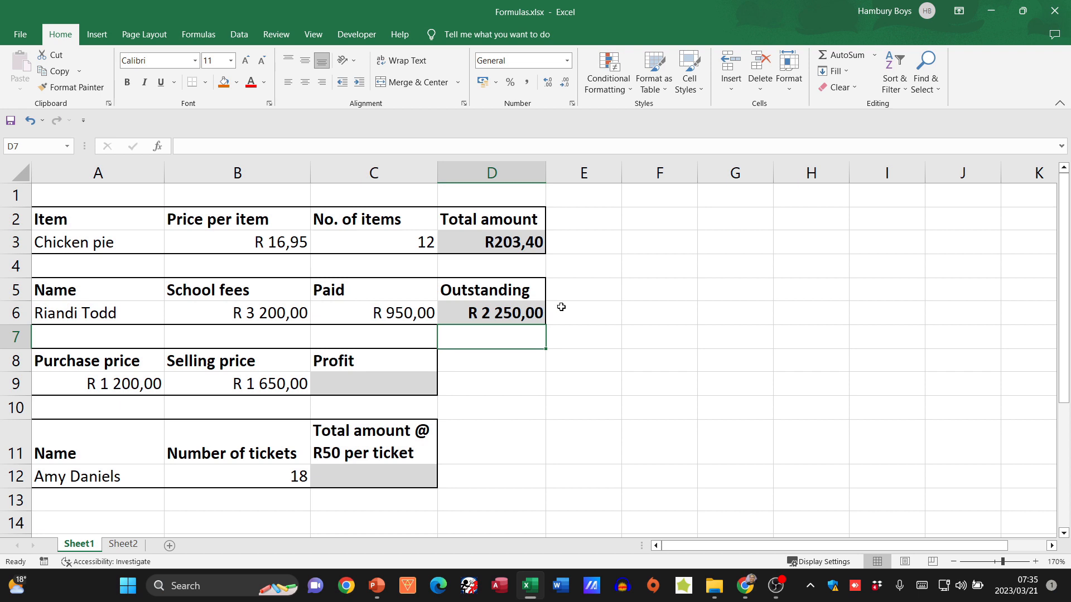
Check the Outstanding formula, then set Paid to 1500 so Outstanding recalculates to R 1 700,00.
left_click(491, 312)
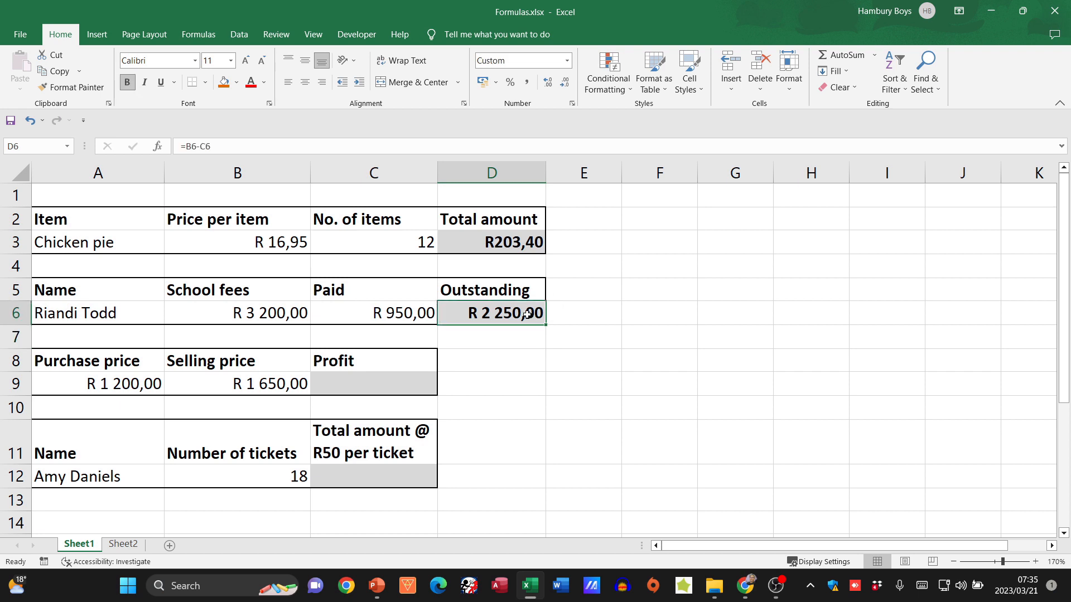
double_click(491, 312)
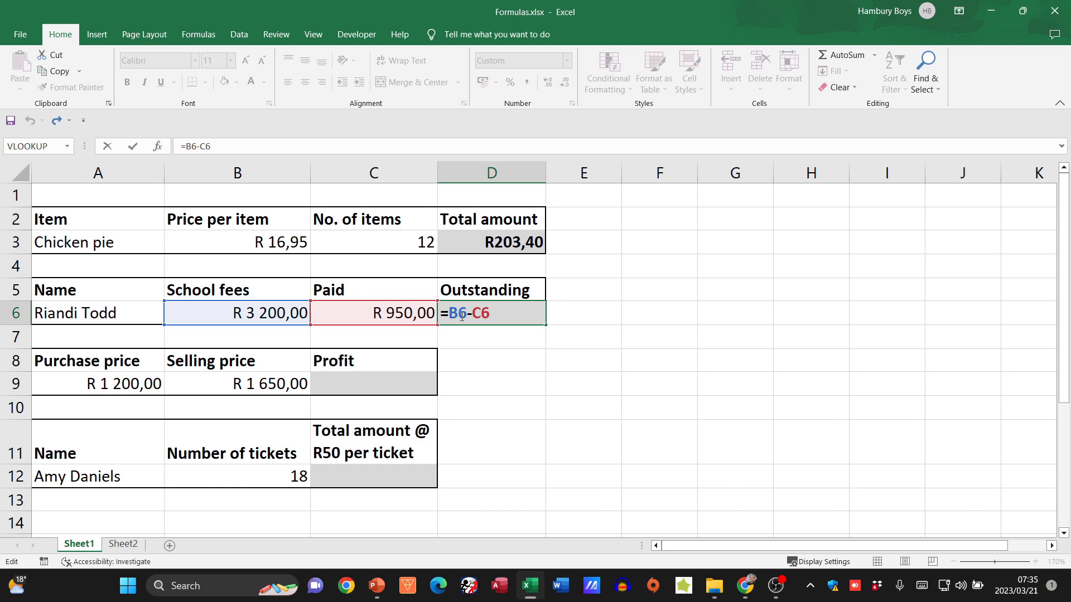
key("Return")
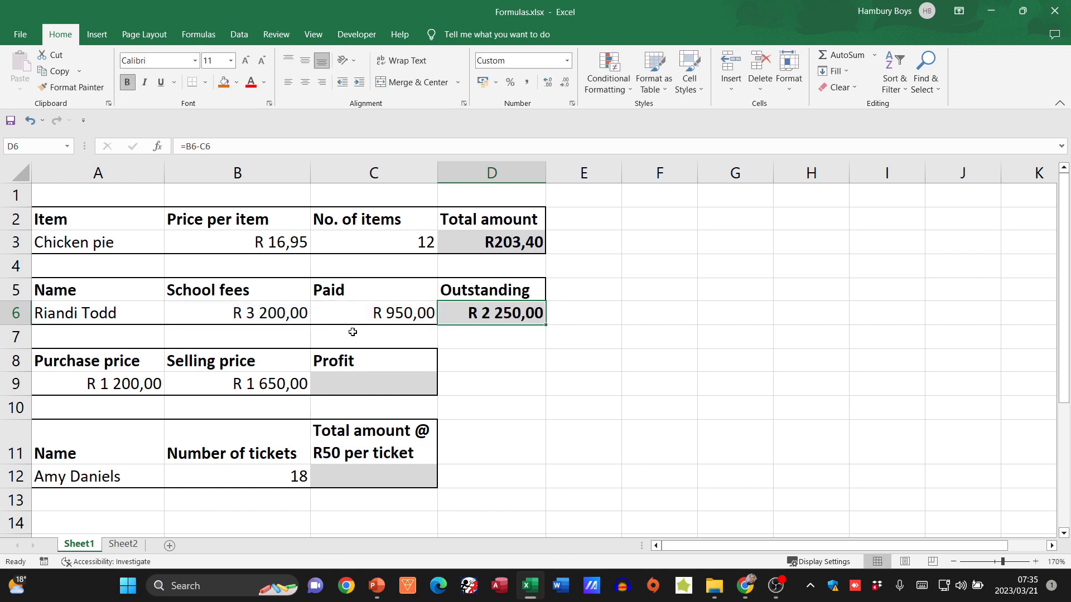
mouse_move(448, 383)
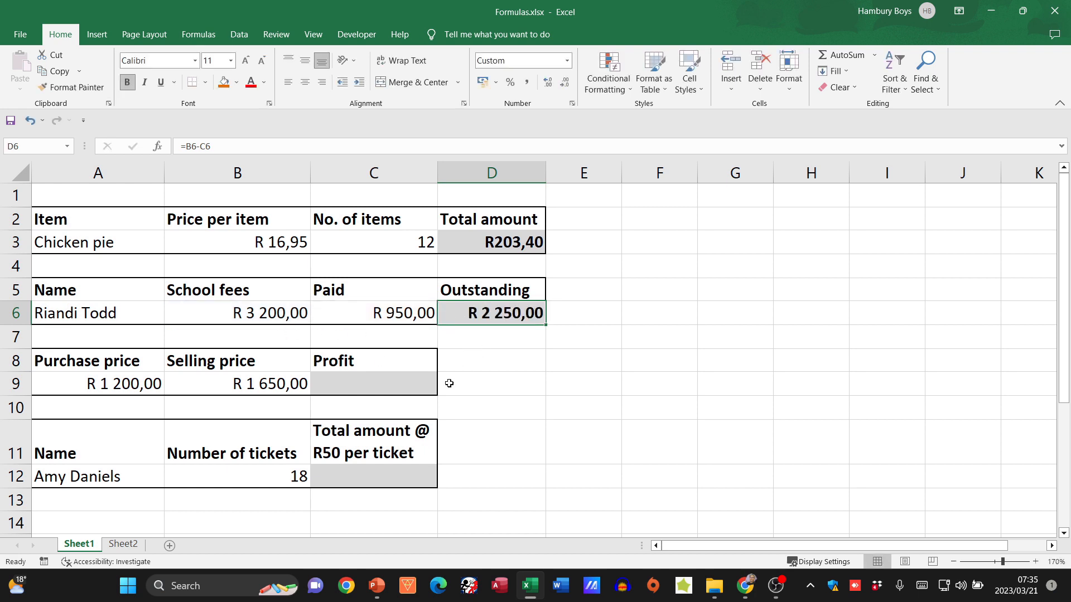
left_click(373, 313)
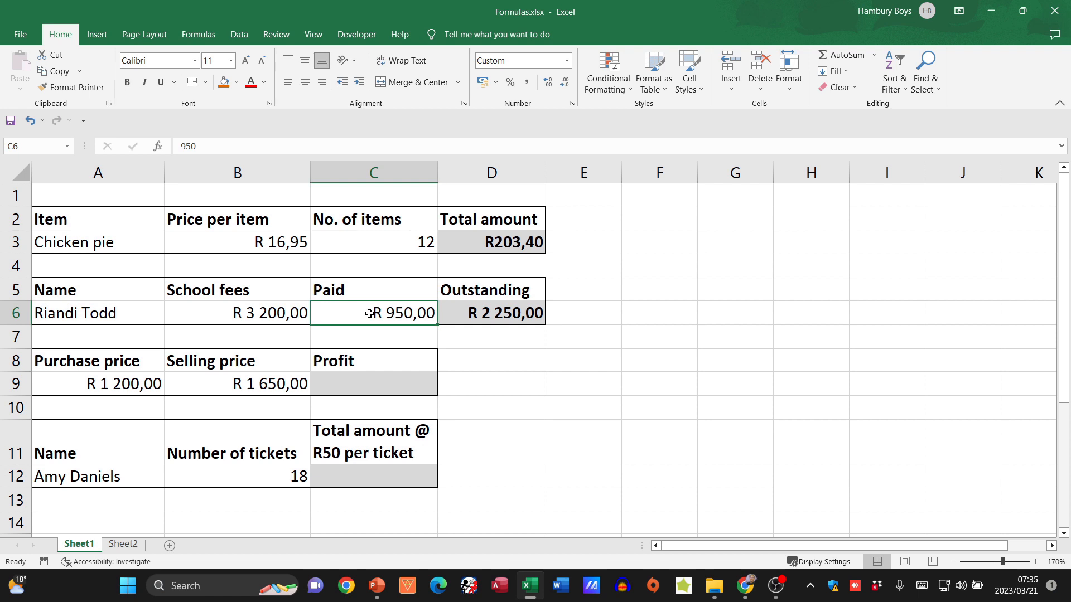
type("1500")
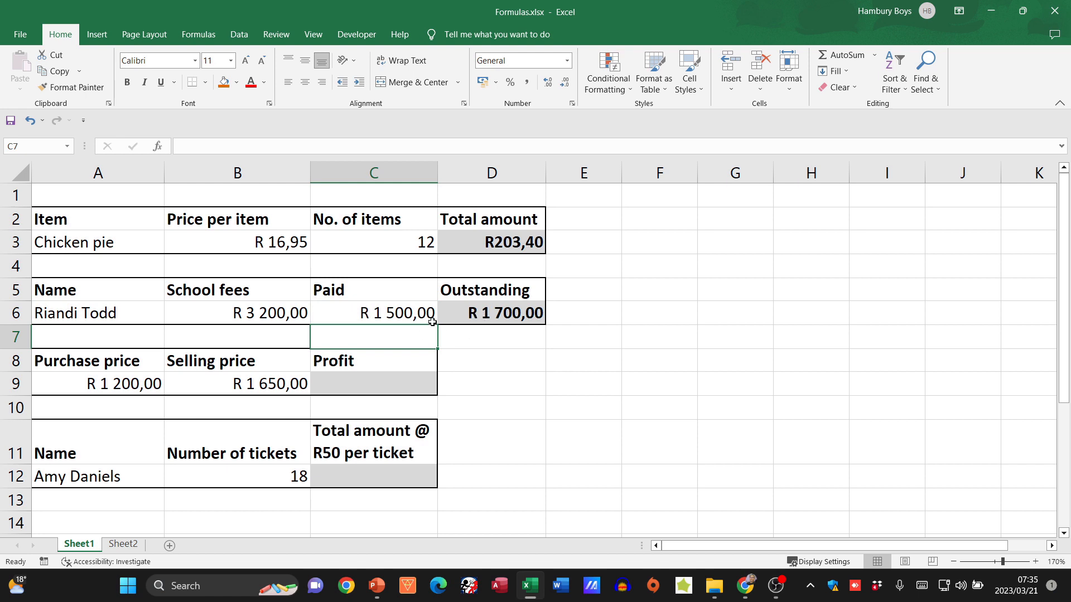
mouse_move(448, 328)
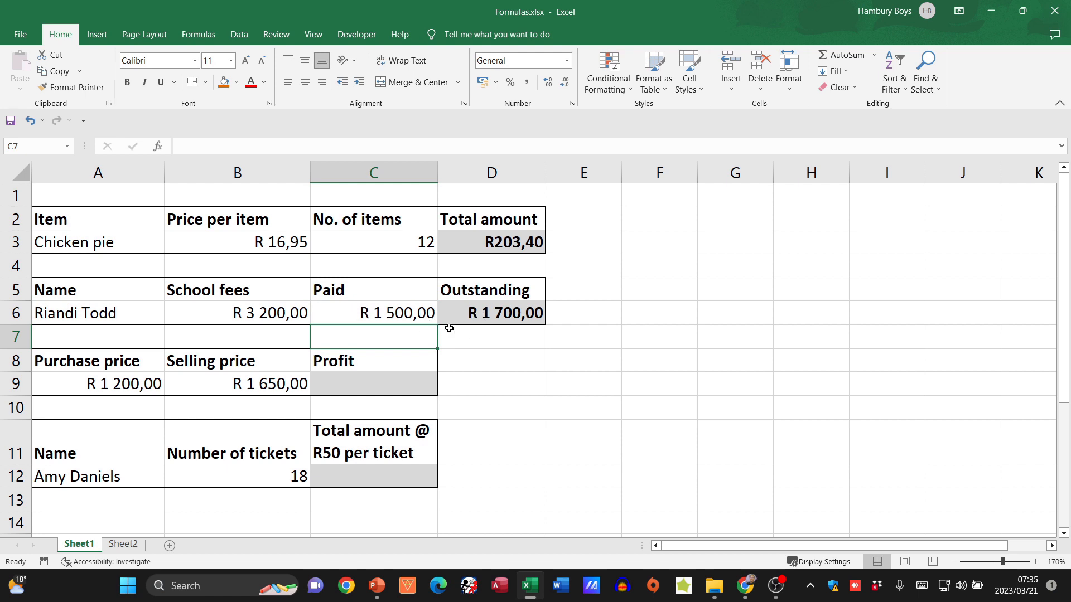
mouse_move(412, 335)
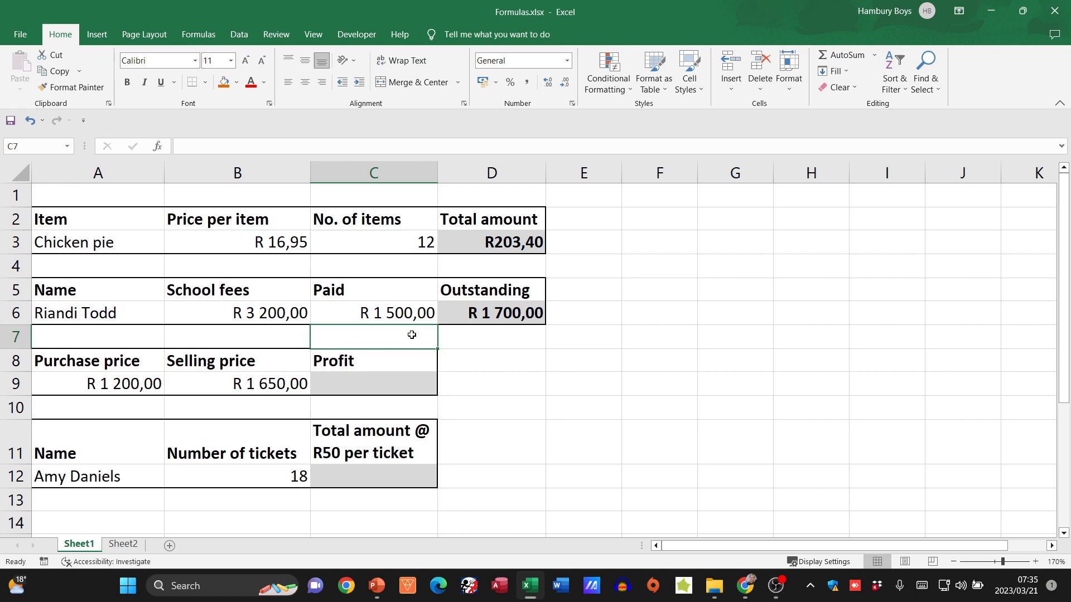
mouse_move(126, 368)
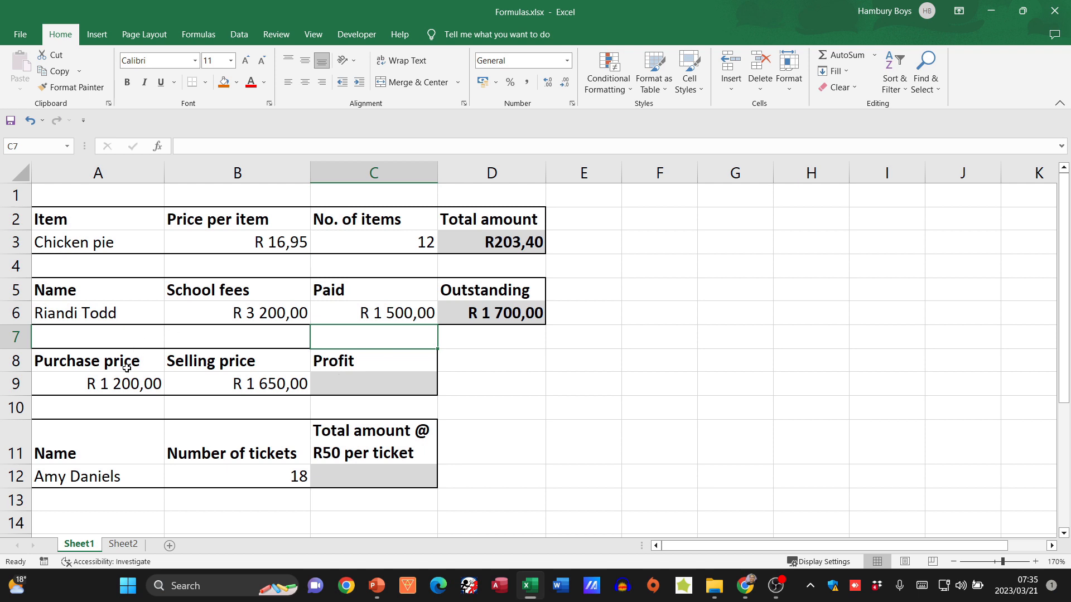
mouse_move(232, 416)
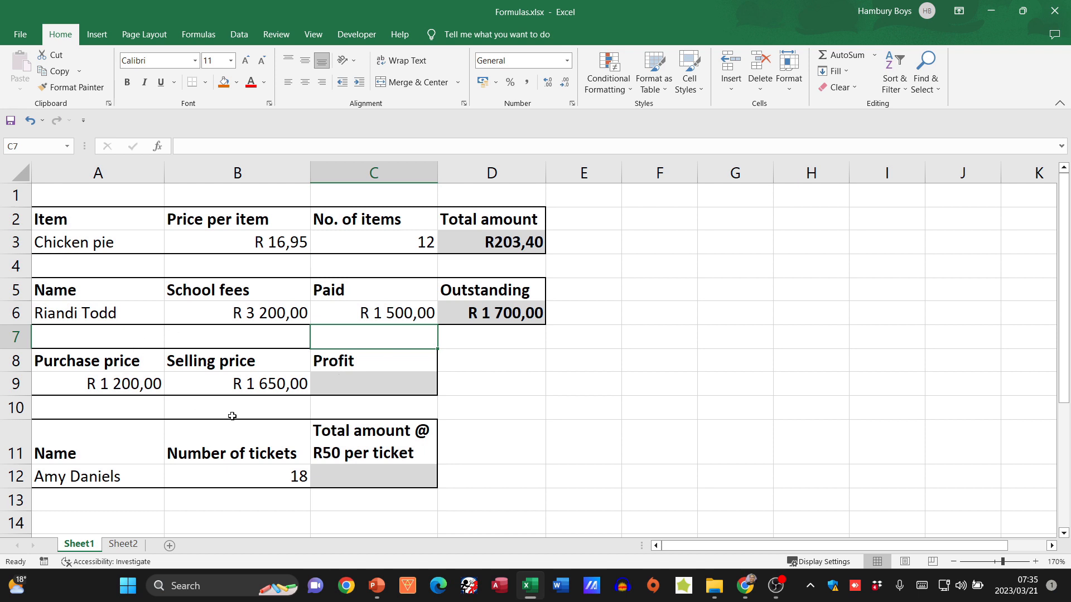
mouse_move(355, 388)
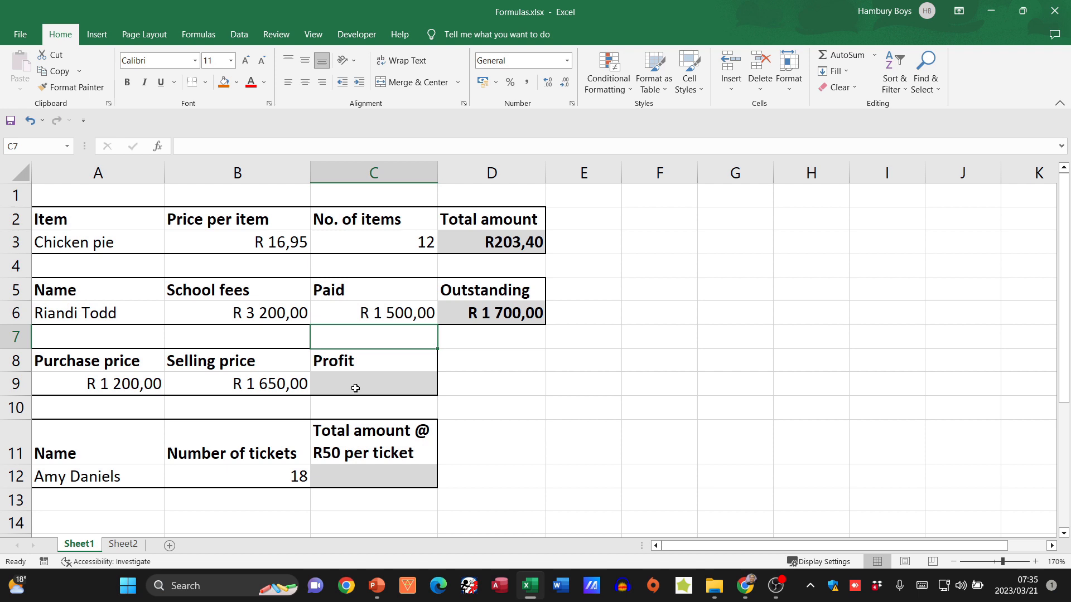
Enter =B9-A9 in the Profit cell, giving R 450,00.
left_click(372, 383)
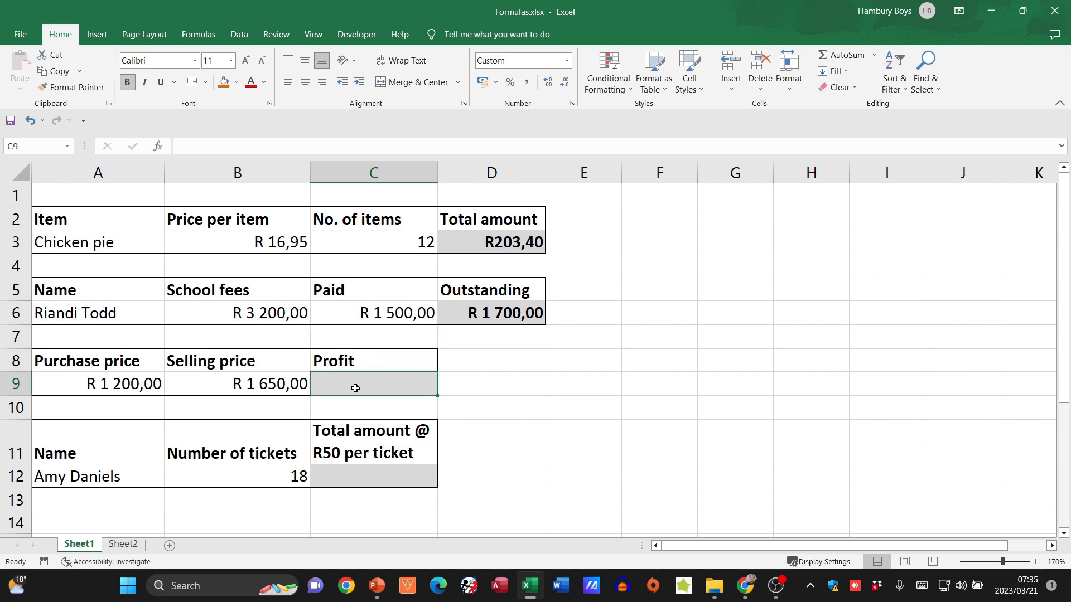
type("=")
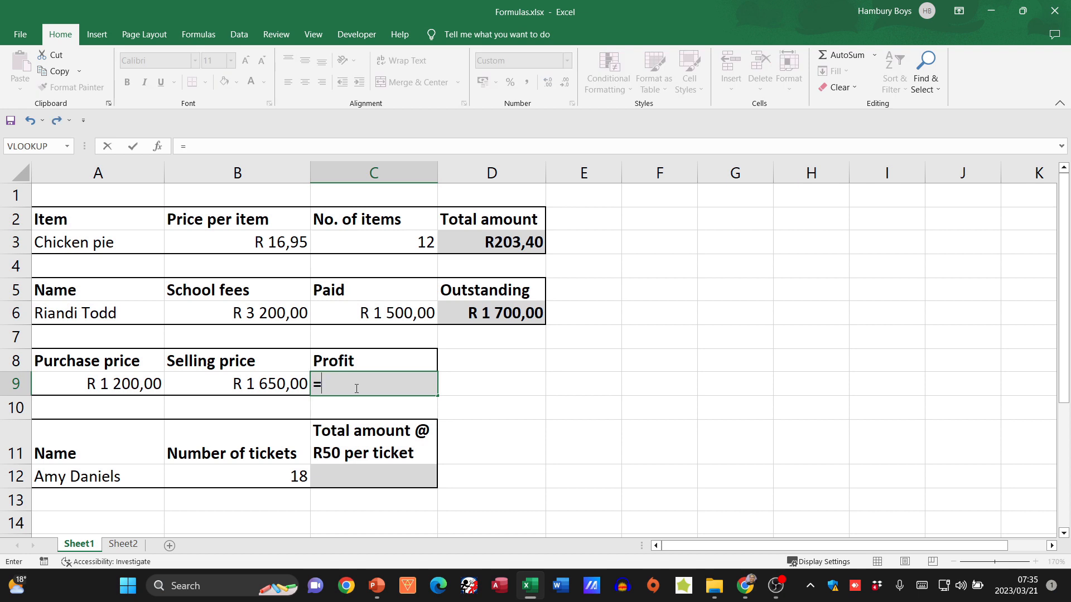
mouse_move(244, 388)
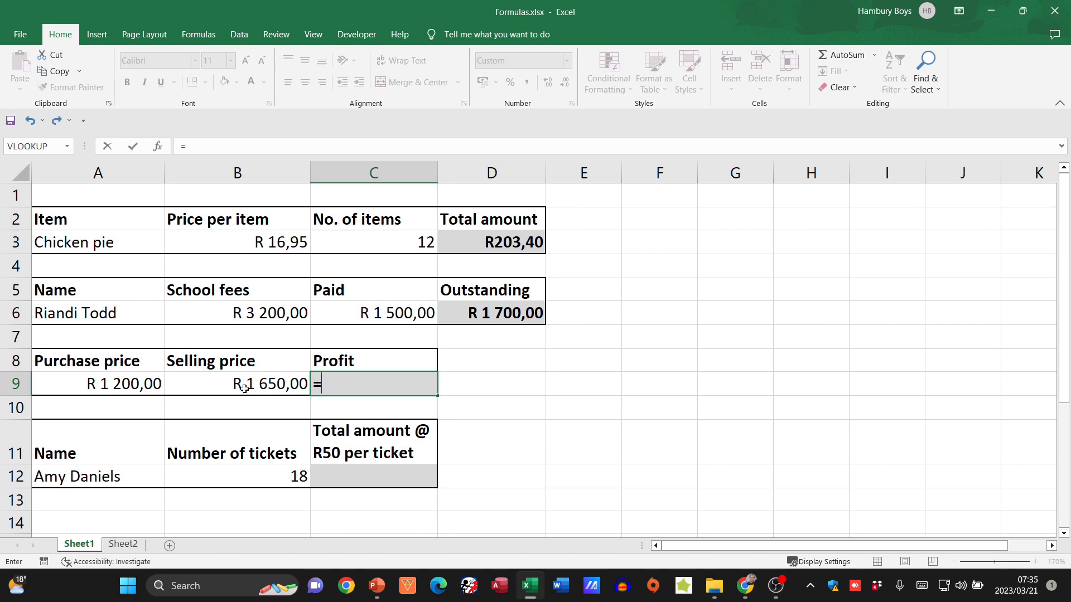
left_click(237, 382)
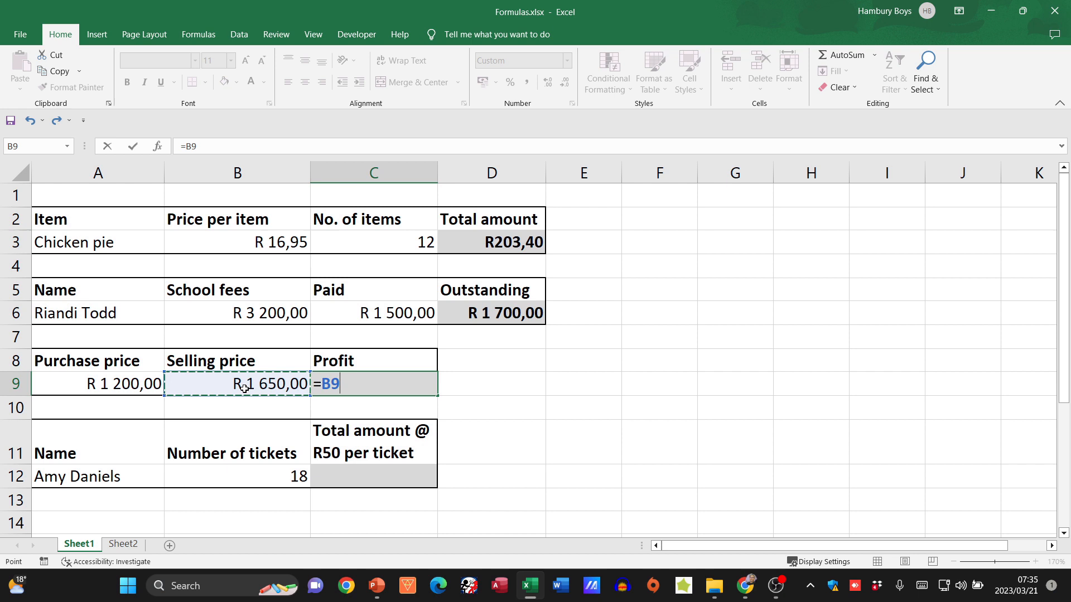
left_click(98, 383)
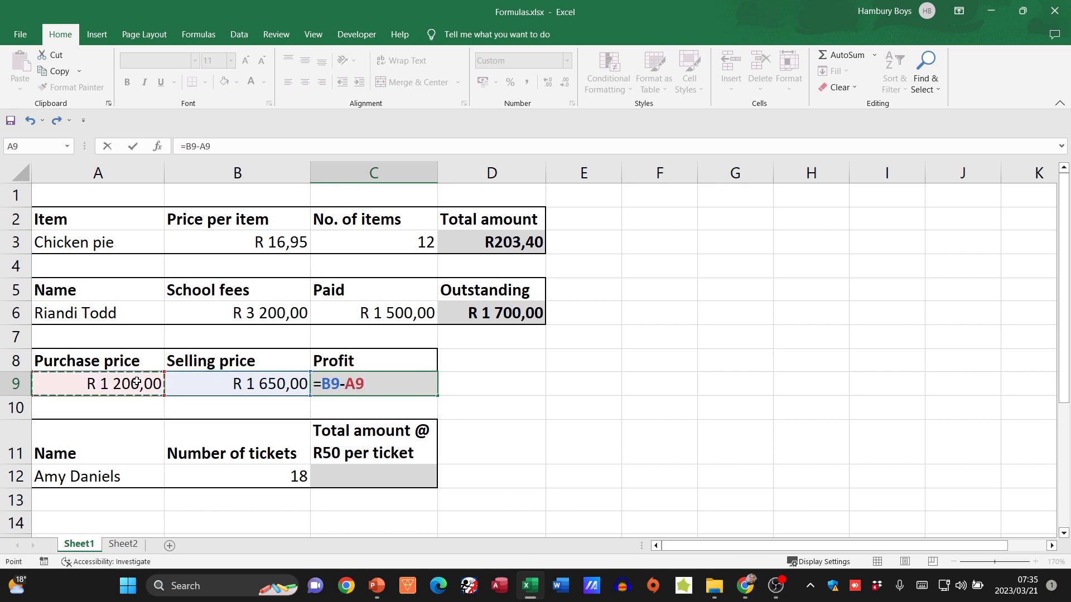
key("Return")
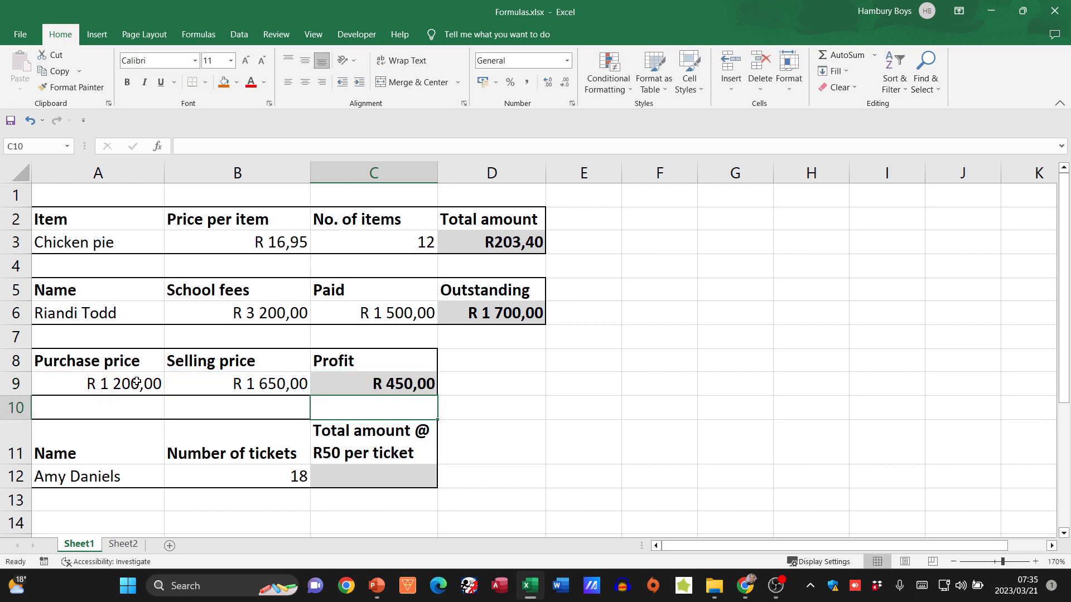
mouse_move(144, 382)
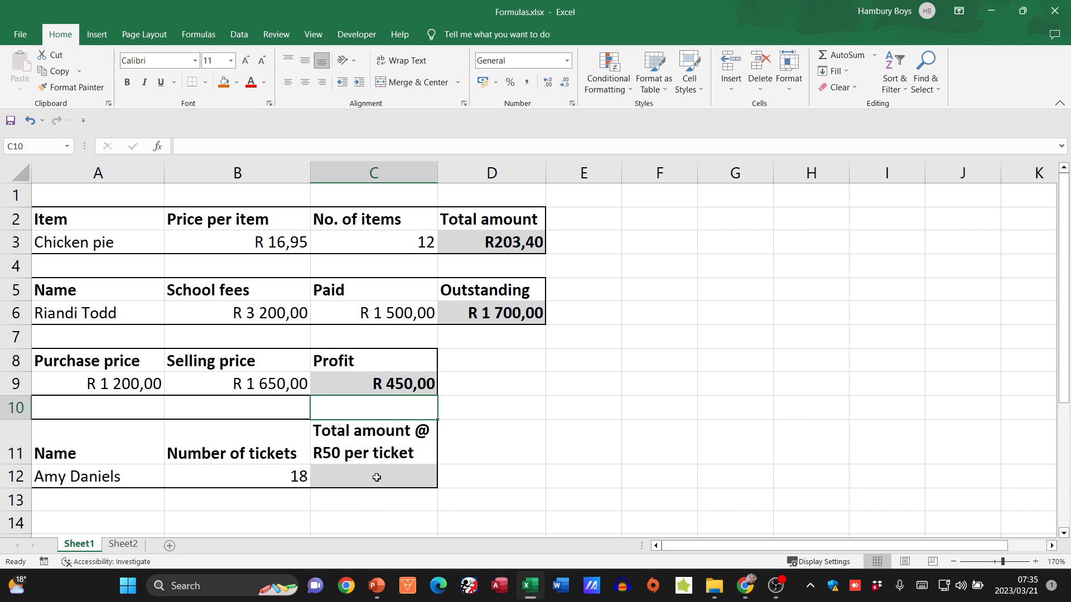
left_click(372, 477)
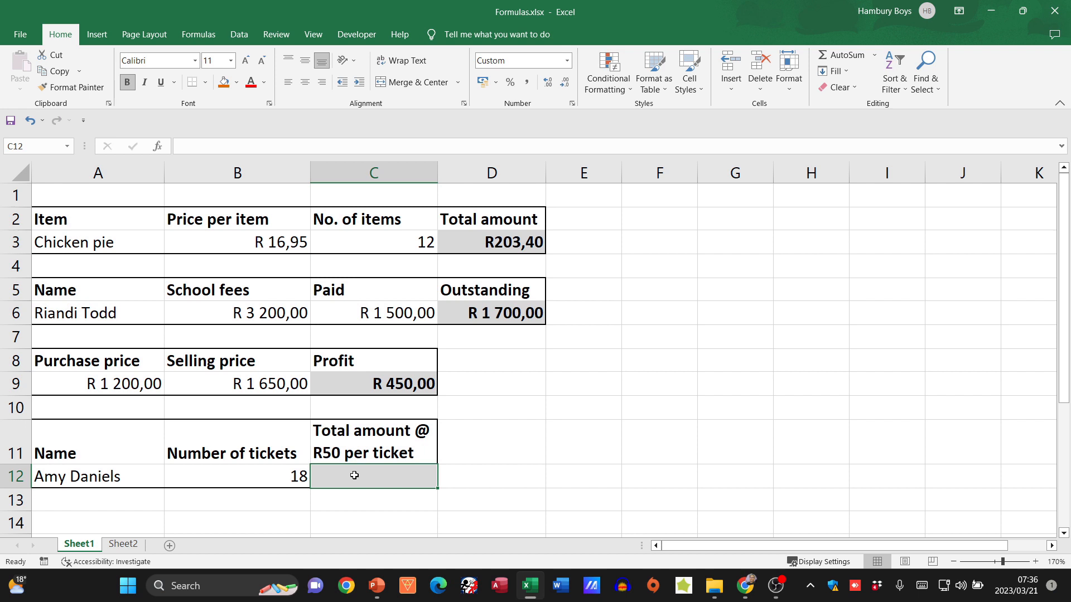
type("=")
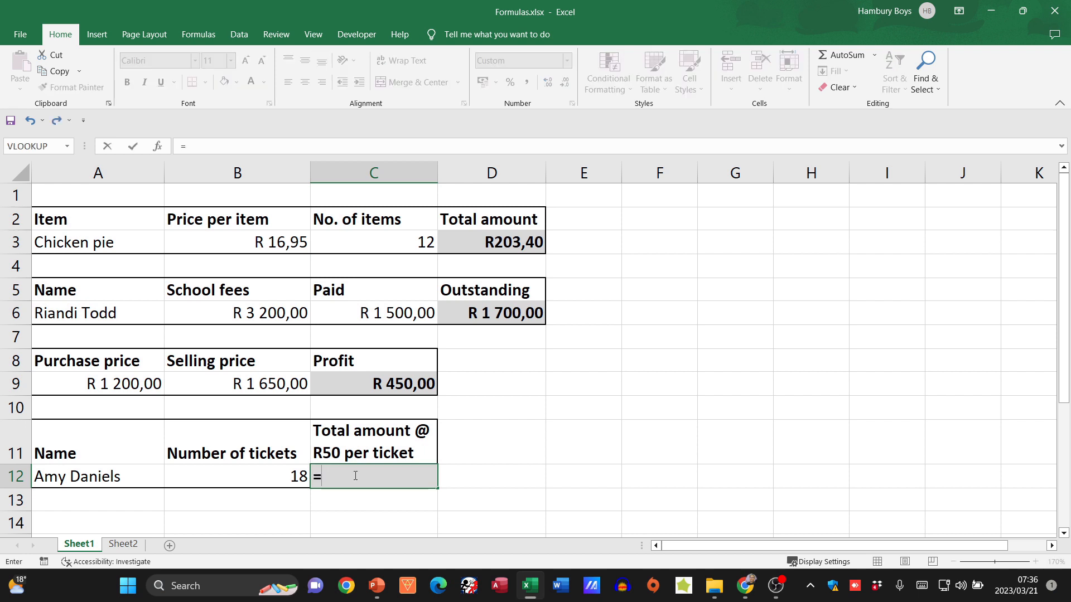
left_click(237, 476)
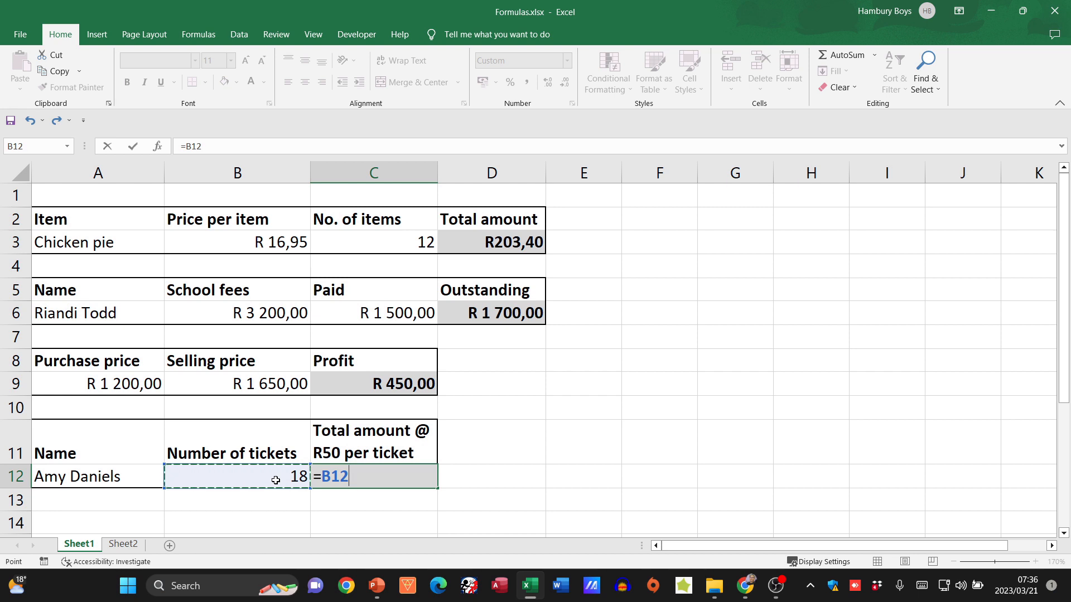
type("*")
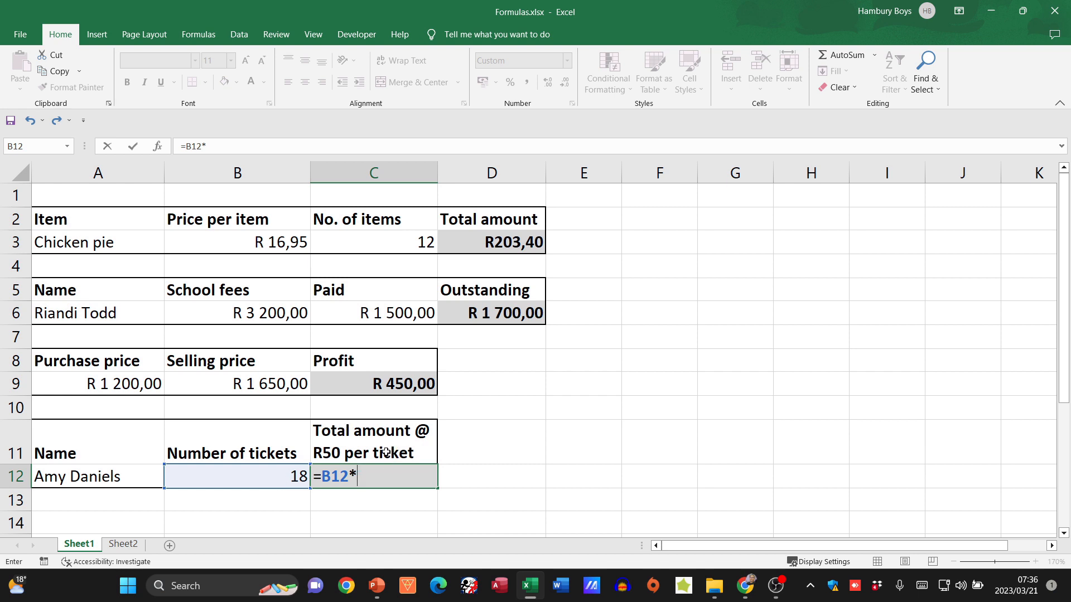
mouse_move(401, 442)
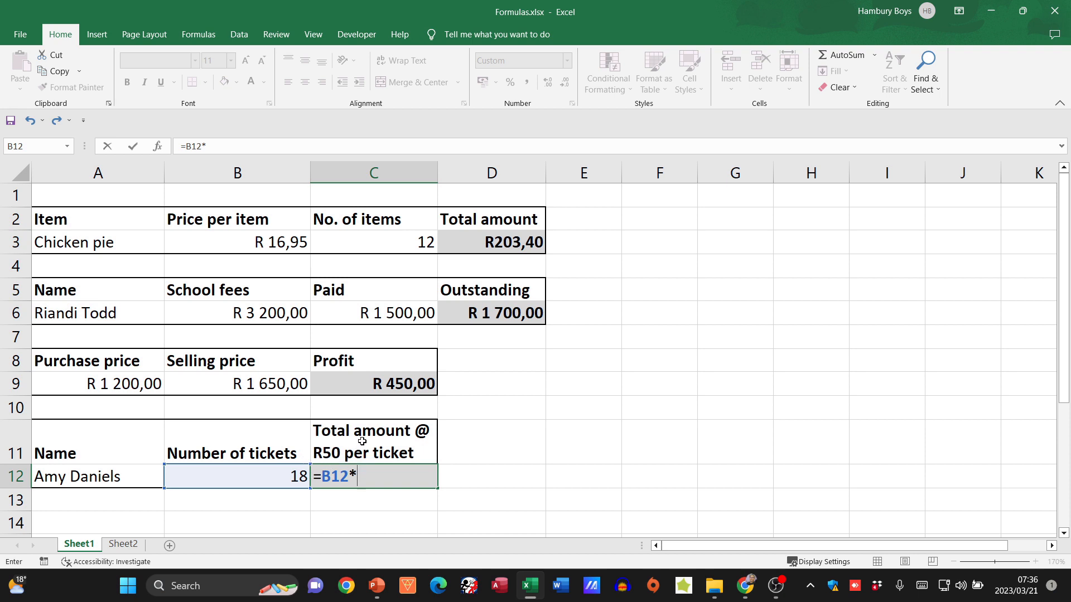
type("R50")
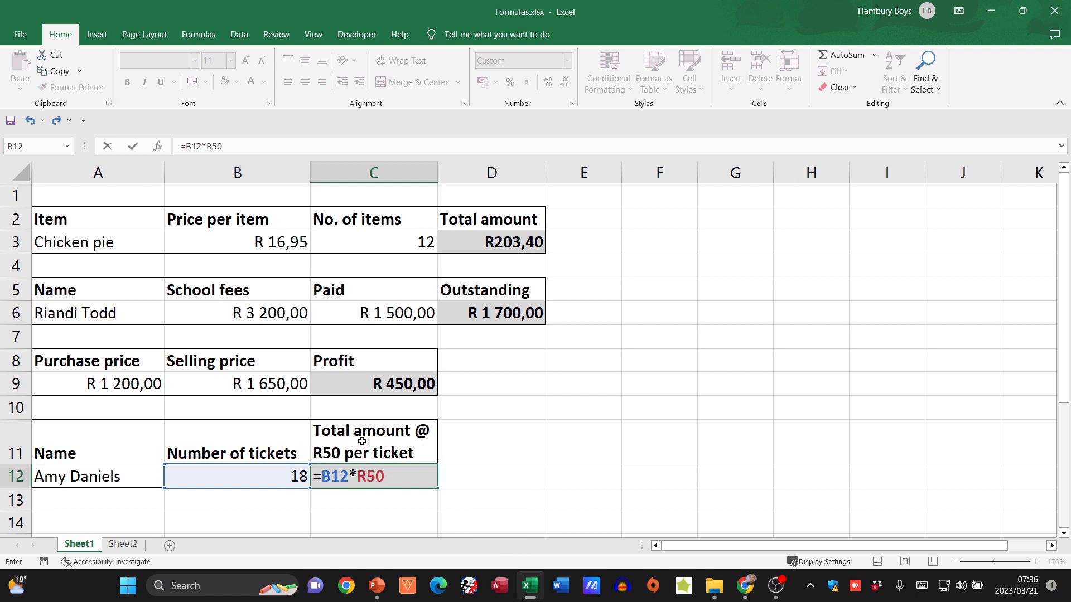
key("Return")
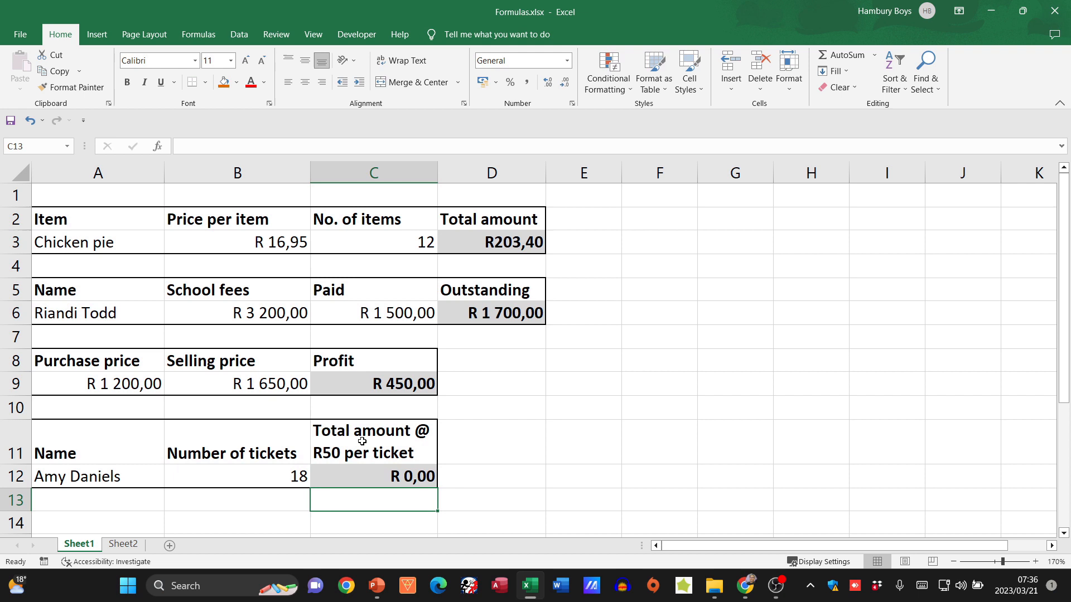